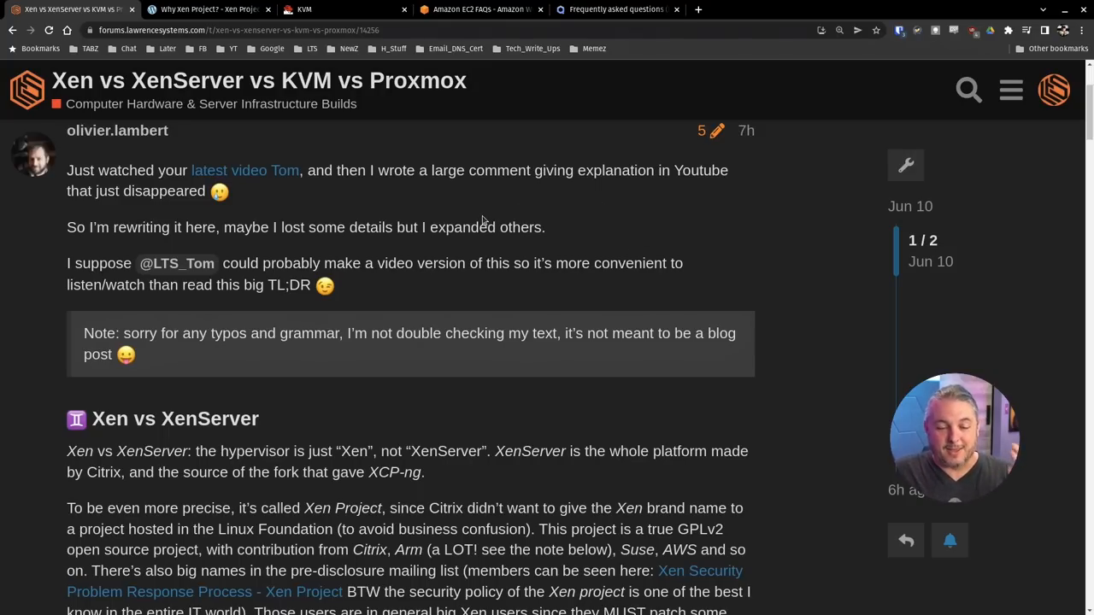
mouse_move(484, 287)
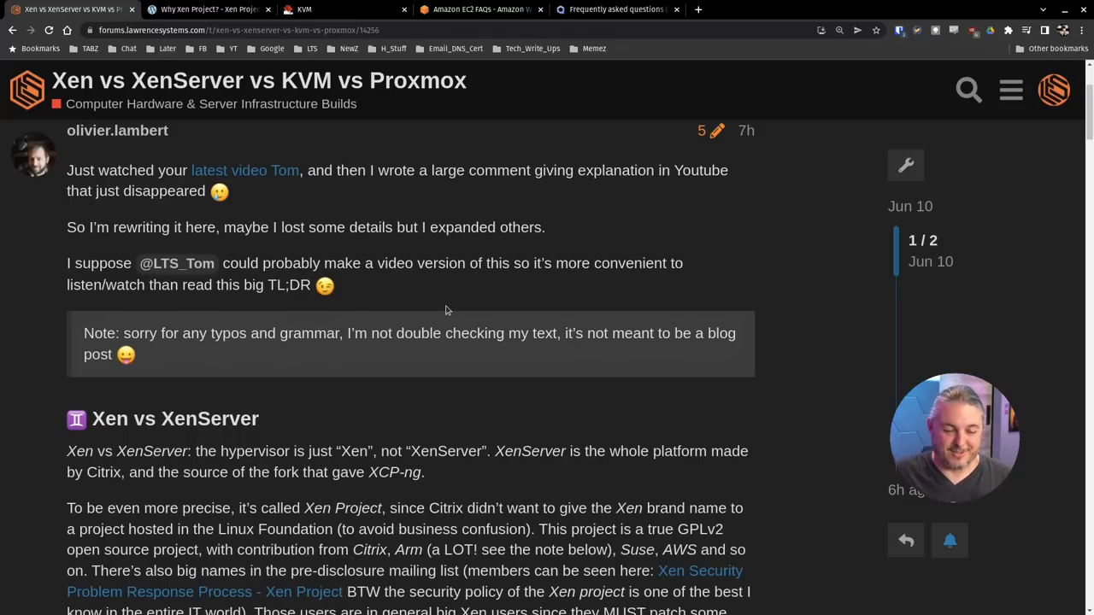
Scroll past the post's introduction until the 'Xen vs XenServer' heading reaches the top.
scroll("down", 3)
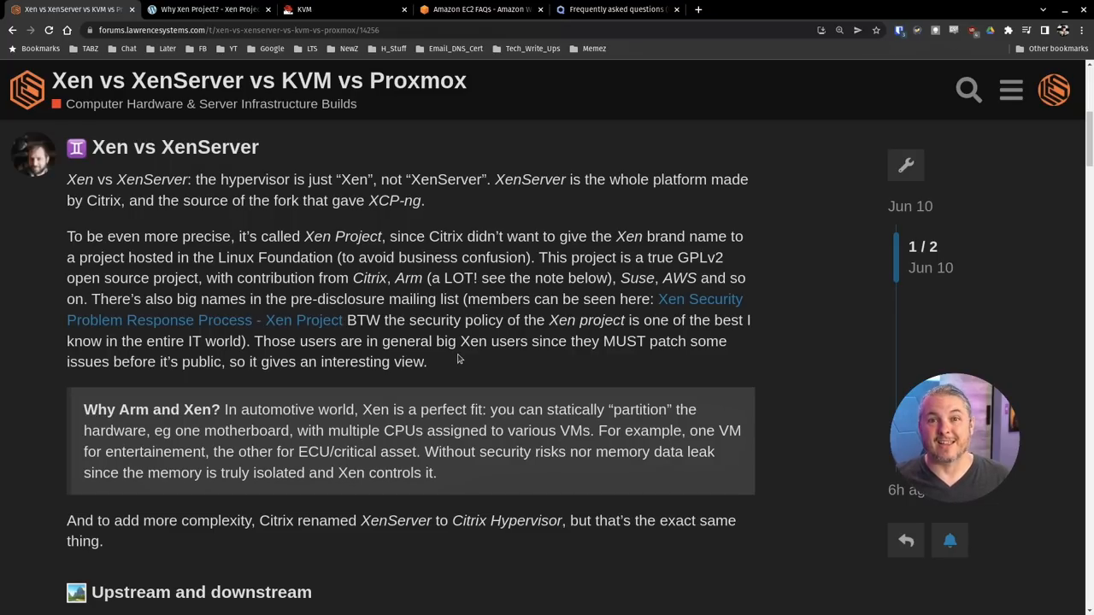
Highlight the 'Why Arm and Xen?' note heading, then scroll to 'Upstream and downstream'.
double_click(153, 411)
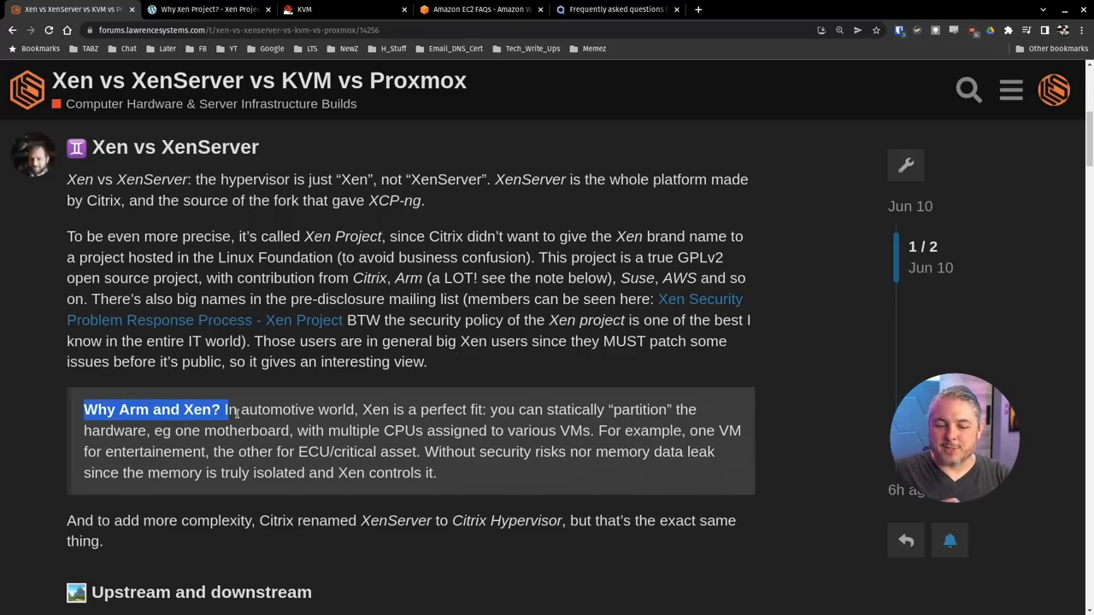
scroll("down", 3)
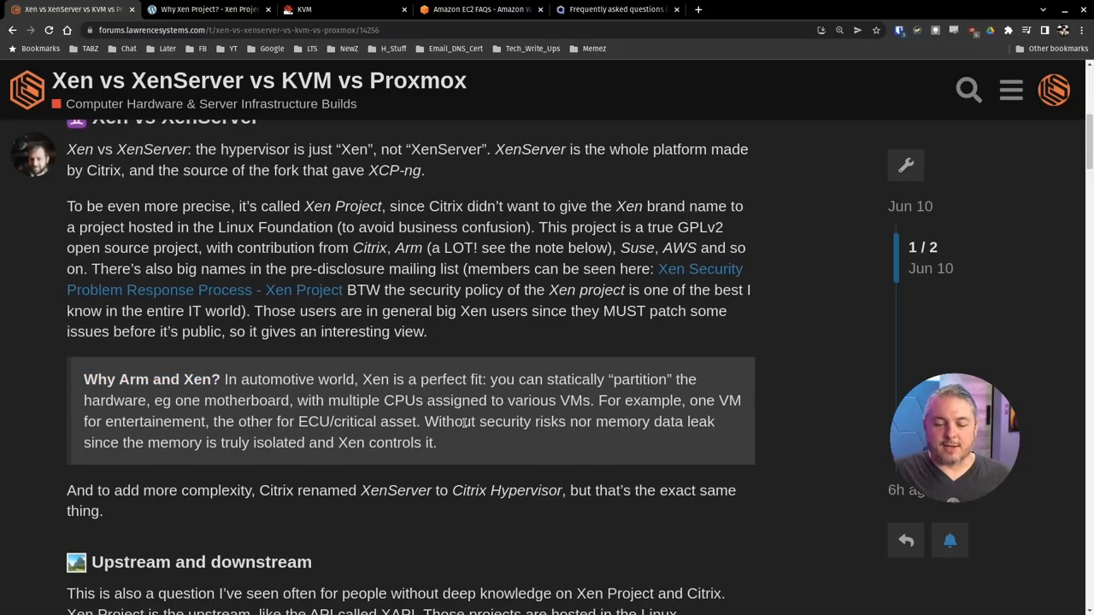
mouse_move(465, 409)
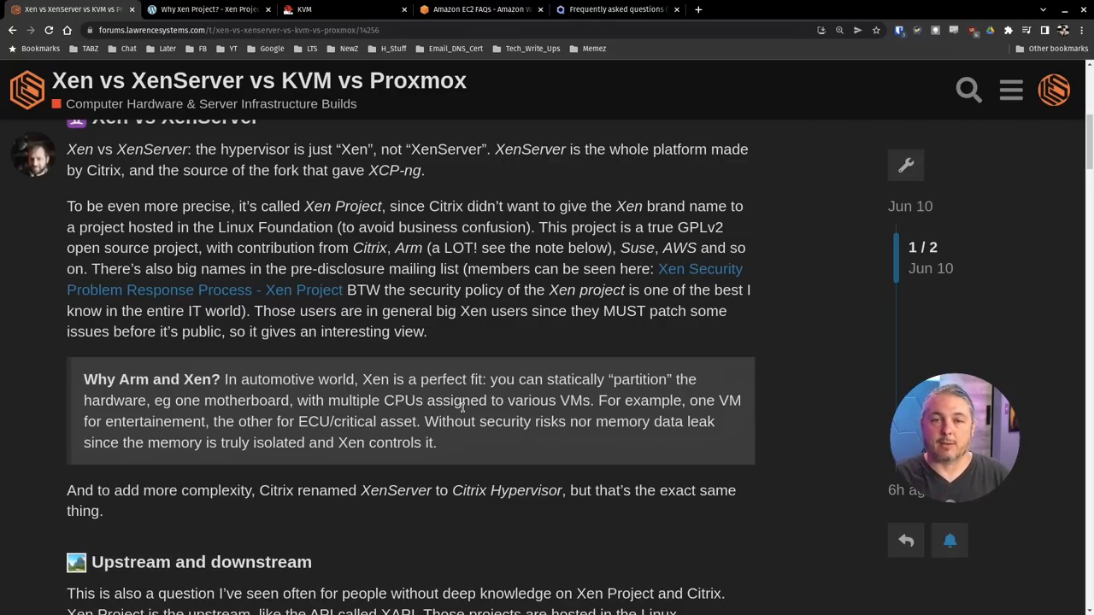
scroll("down", 3)
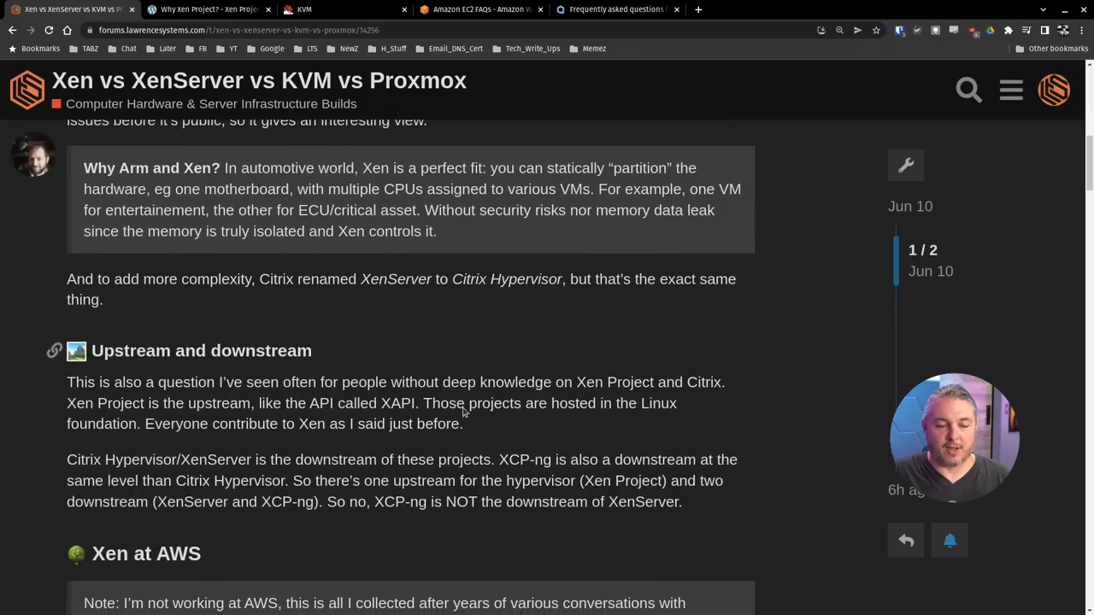
mouse_move(368, 297)
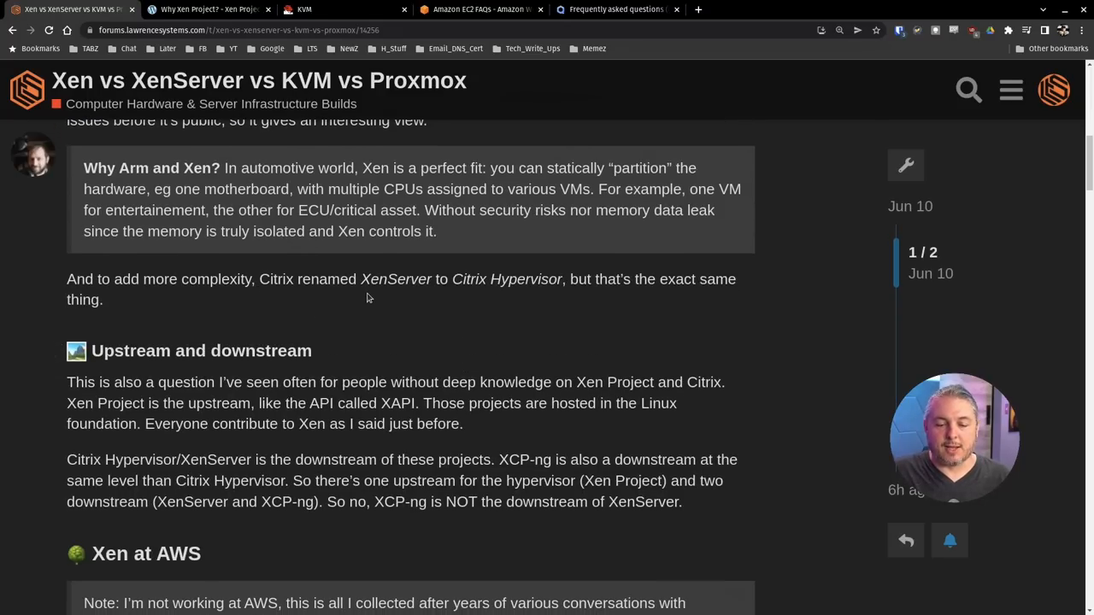
mouse_move(369, 287)
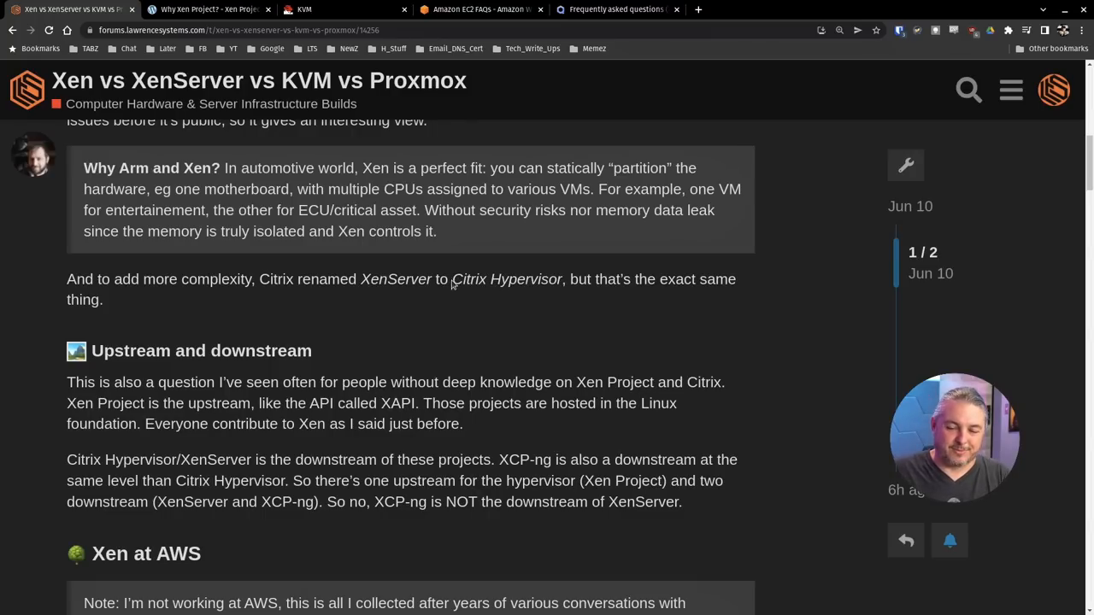
mouse_move(503, 332)
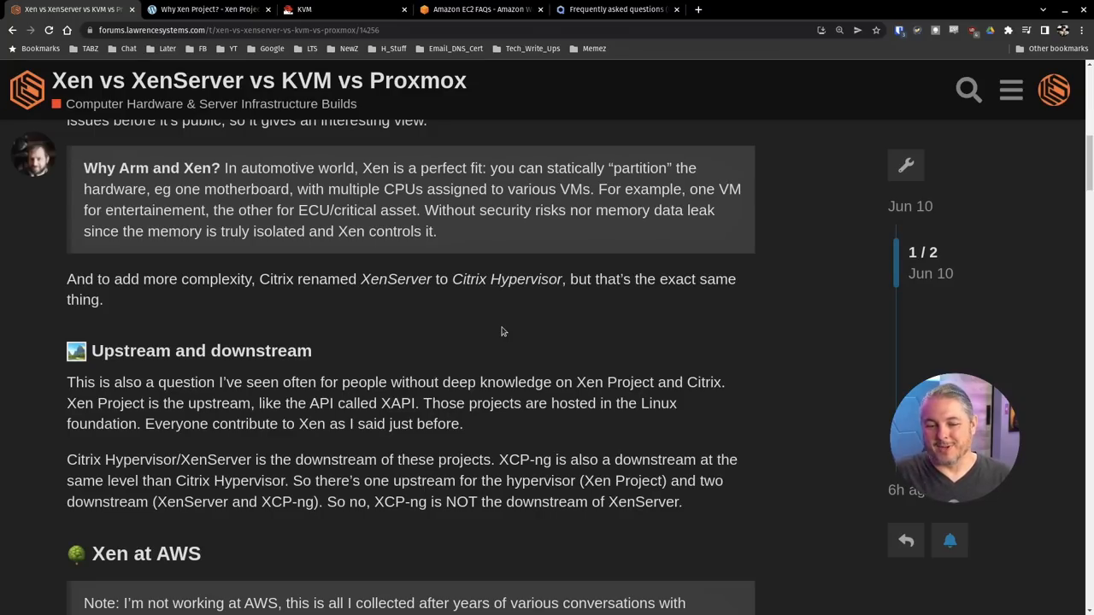
Scroll through 'Upstream and downstream', highlighting 'Xen' in XenServer, until 'Xen at AWS' shows.
scroll("down", 3)
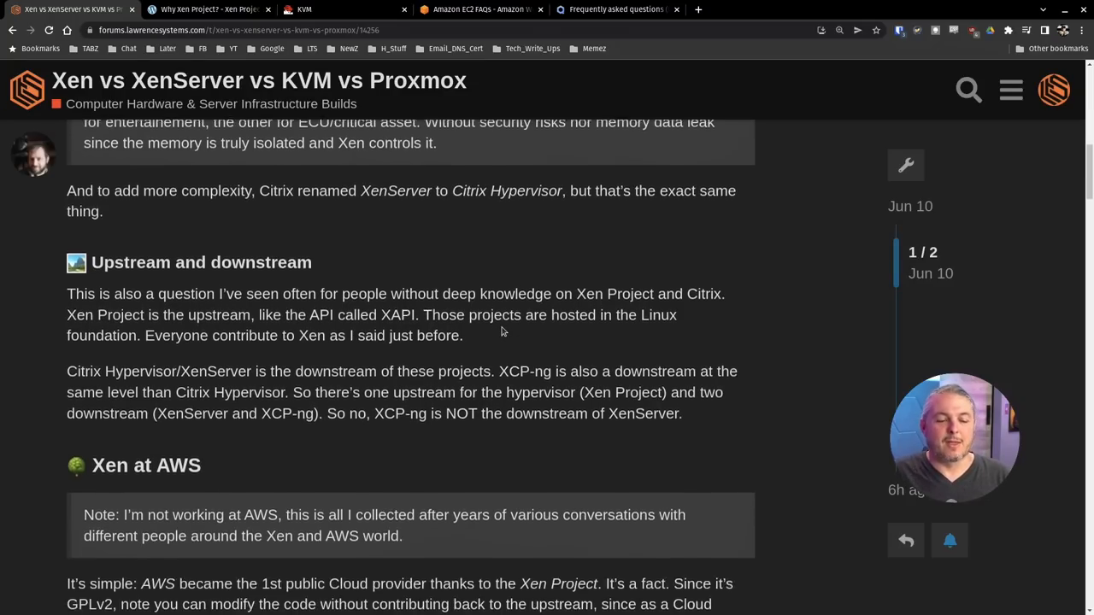
scroll("down", 3)
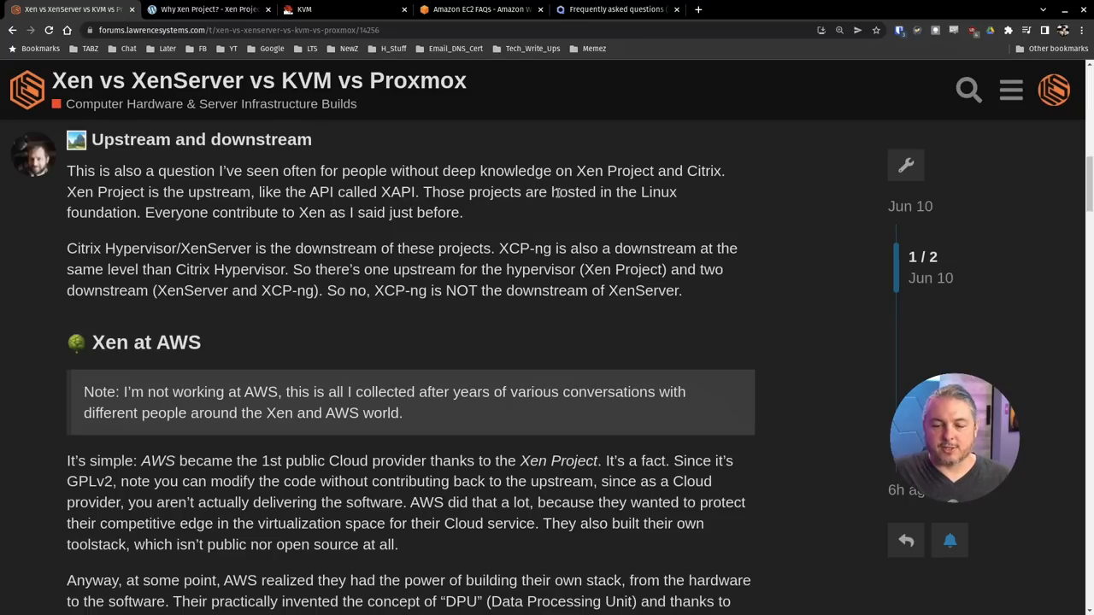
mouse_move(149, 225)
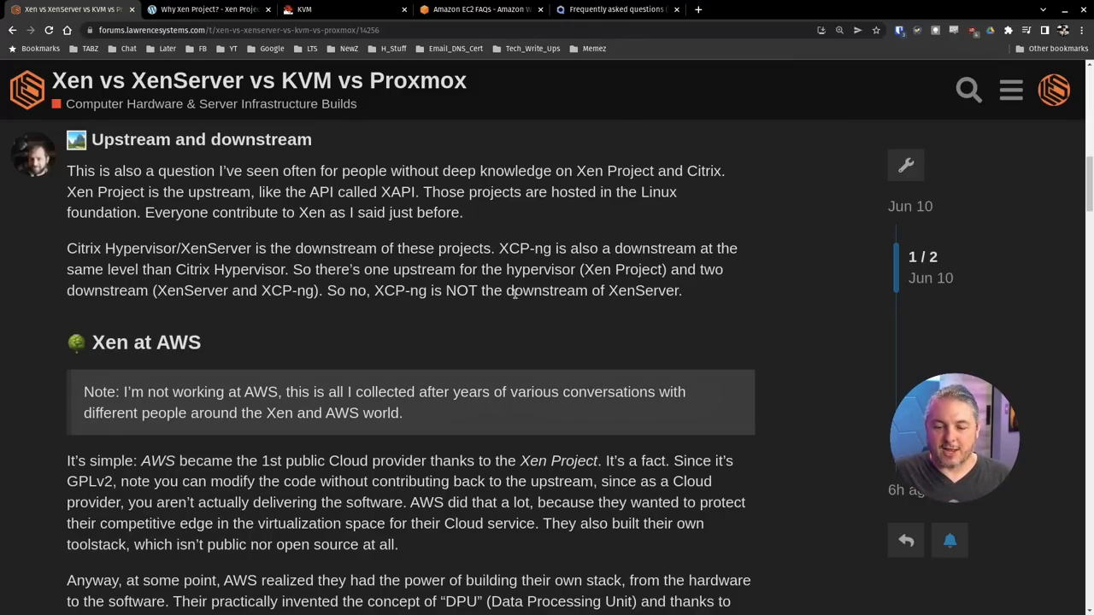
scroll("down", 3)
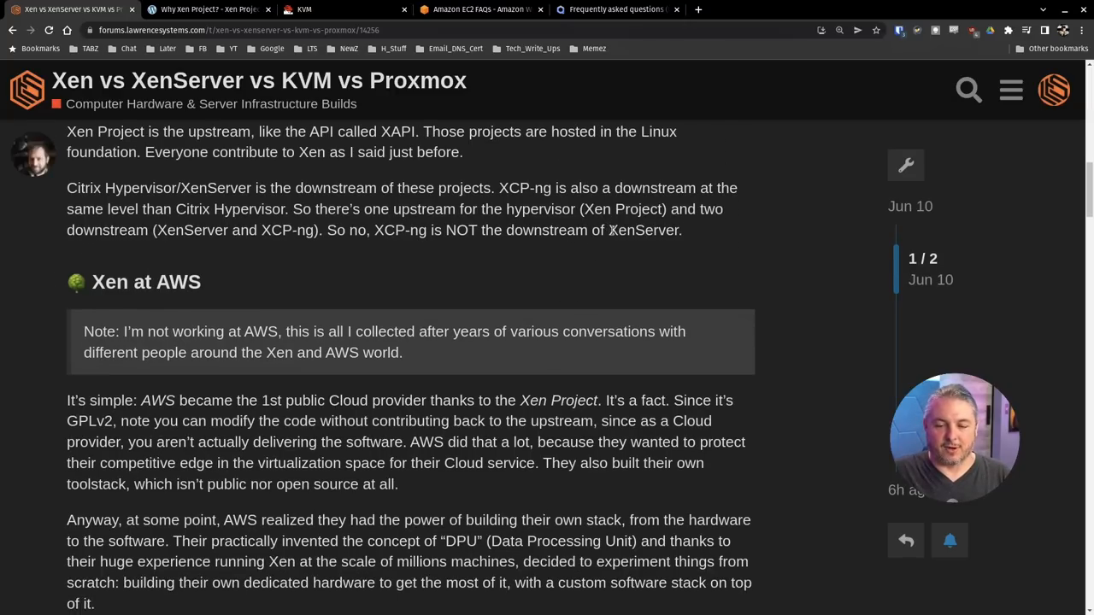
double_click(619, 230)
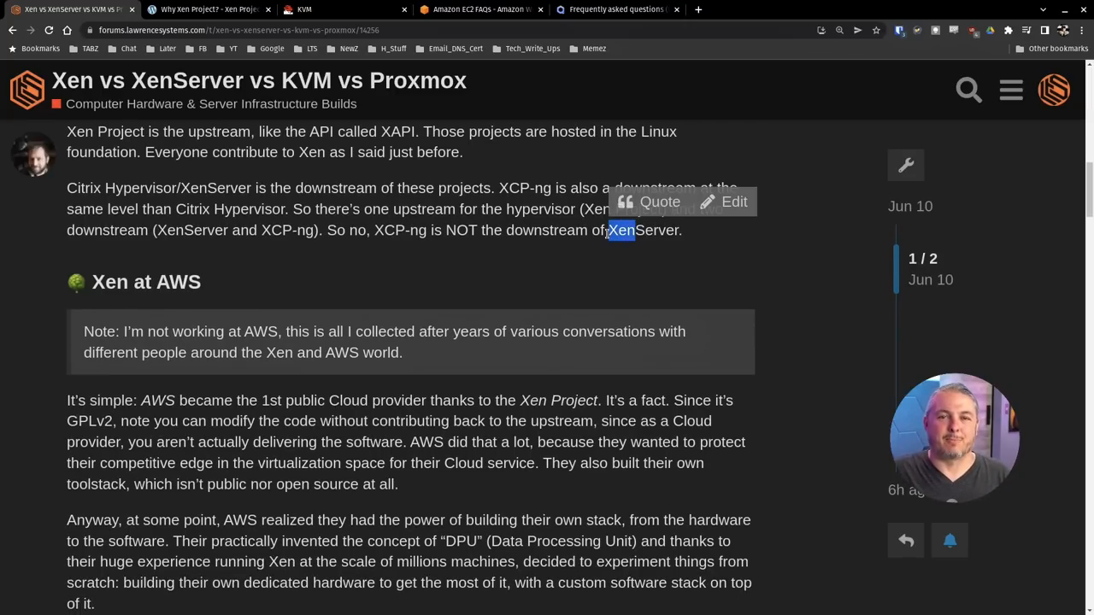
scroll("down", 3)
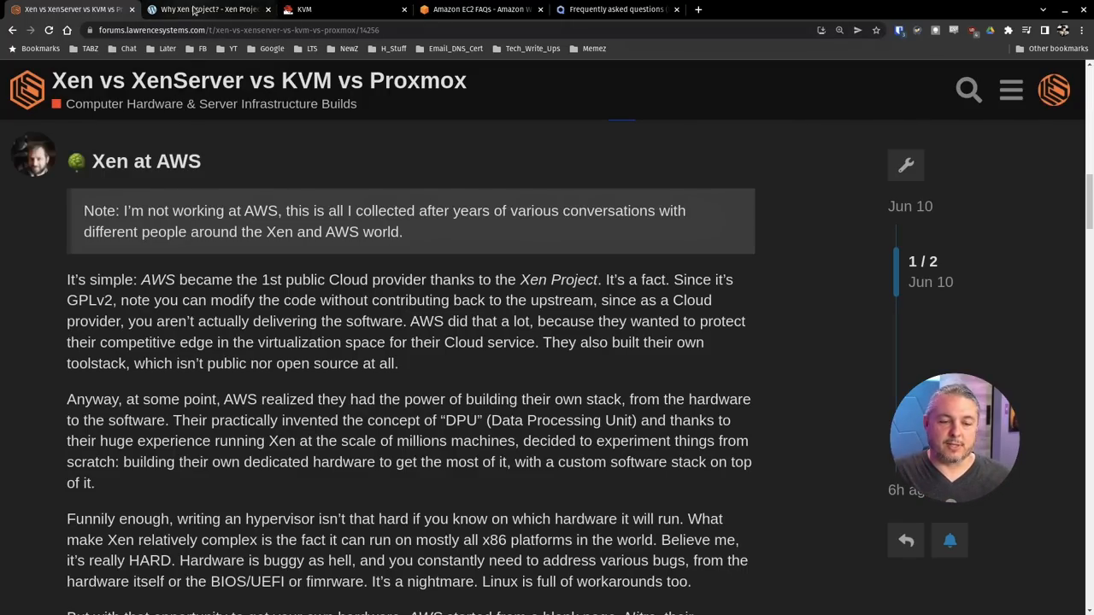
On the 'Why Xen Project?' page, highlight the 'Over 10 million people use Xen' claim under Reliable.
left_click(208, 10)
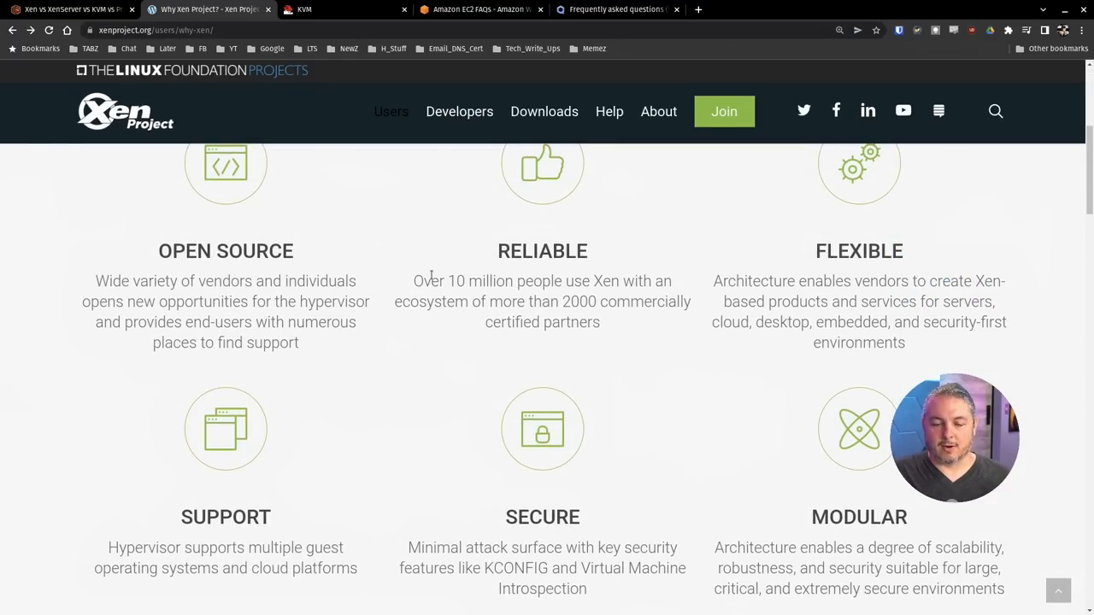
left_click_drag(414, 280, 598, 321)
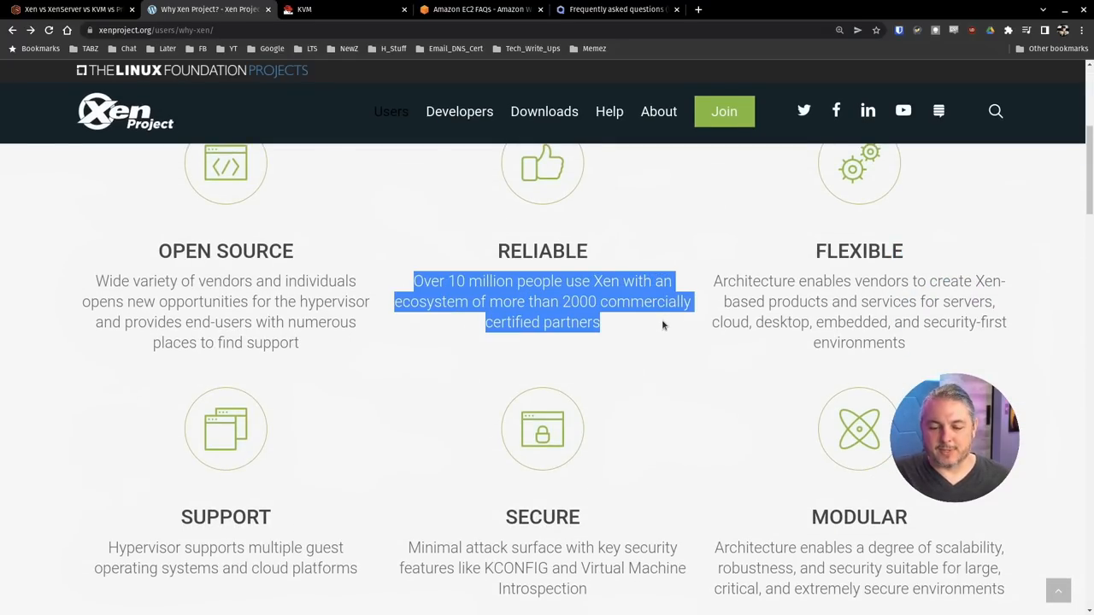
mouse_move(610, 334)
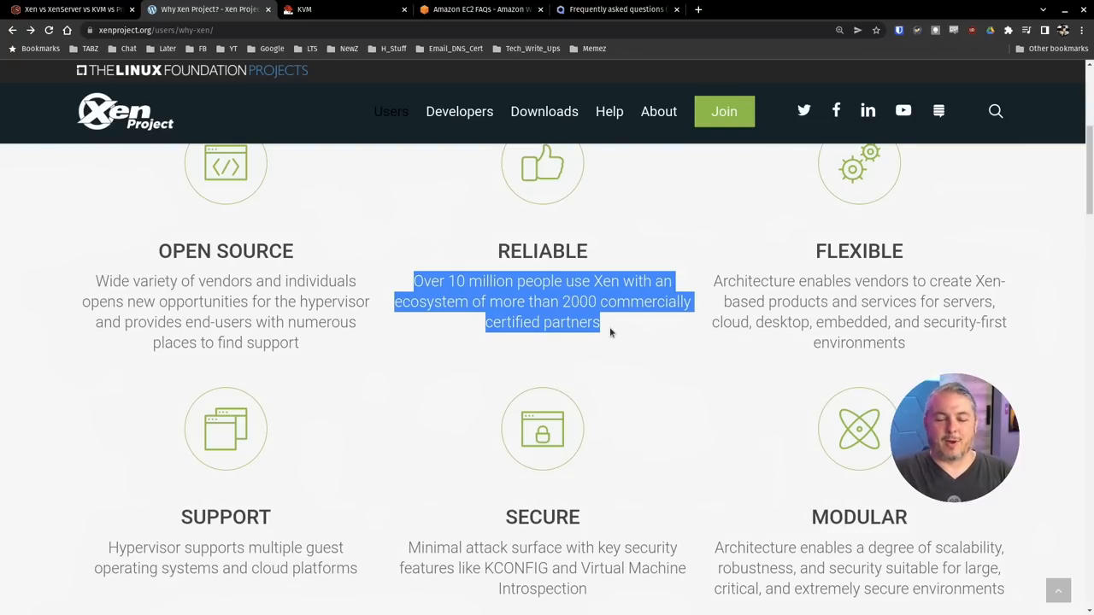
left_click(609, 112)
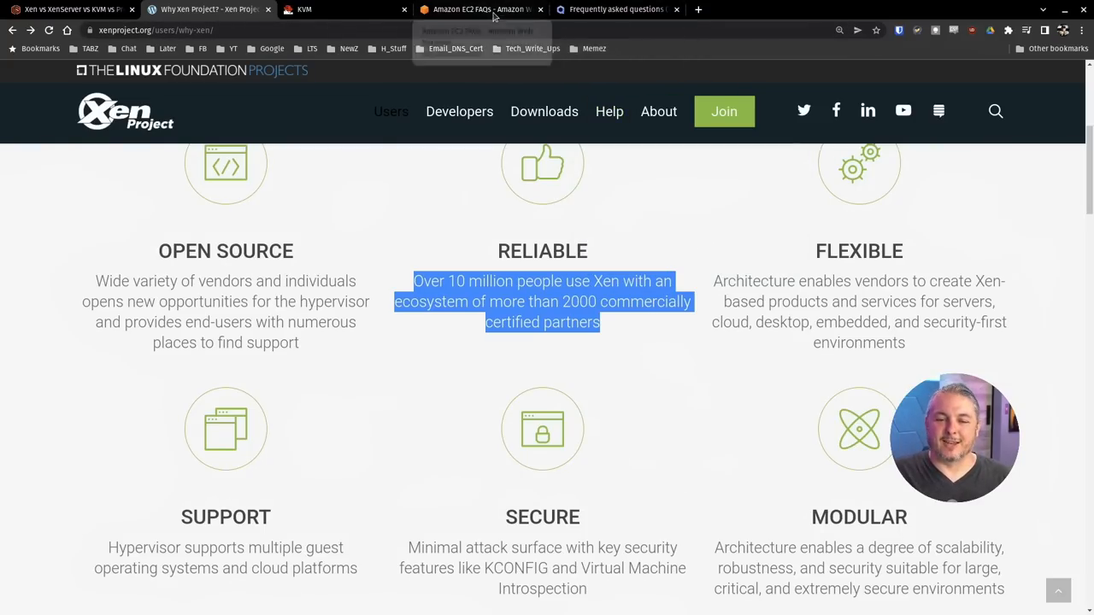
On the Amazon EC2 FAQs page, zoom in and jump to the 'kvm' match in the Nitro Hypervisor section.
left_click(479, 11)
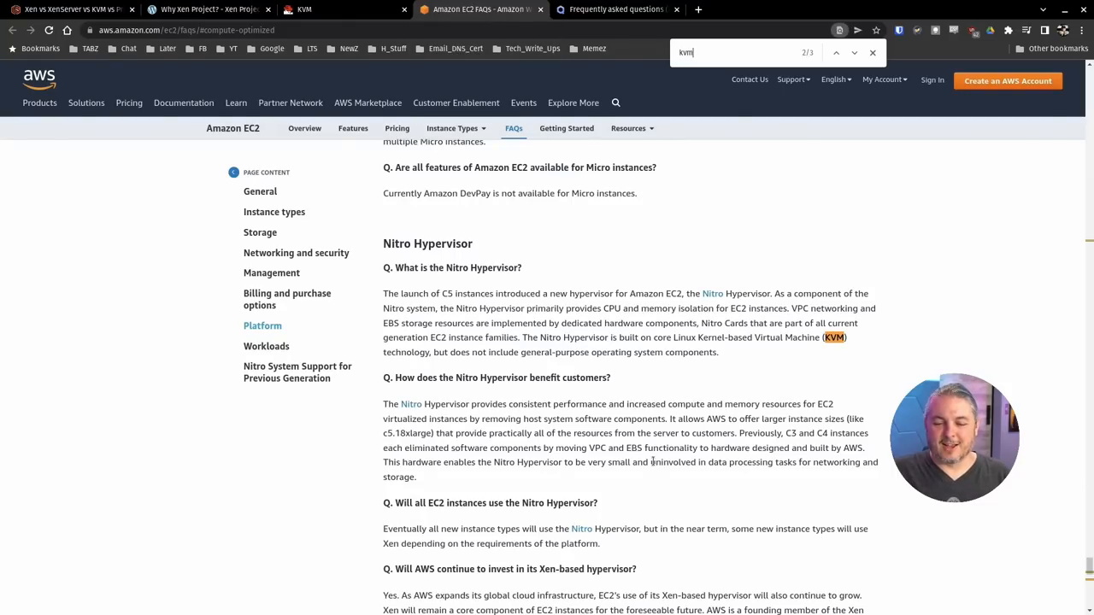
key("ctrl++")
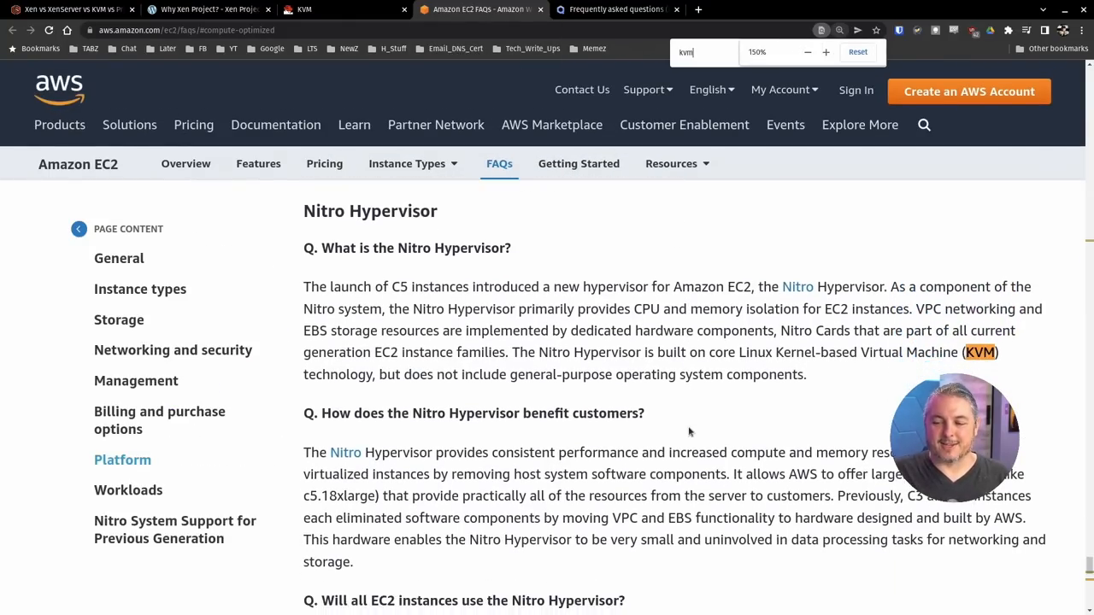
key("Enter")
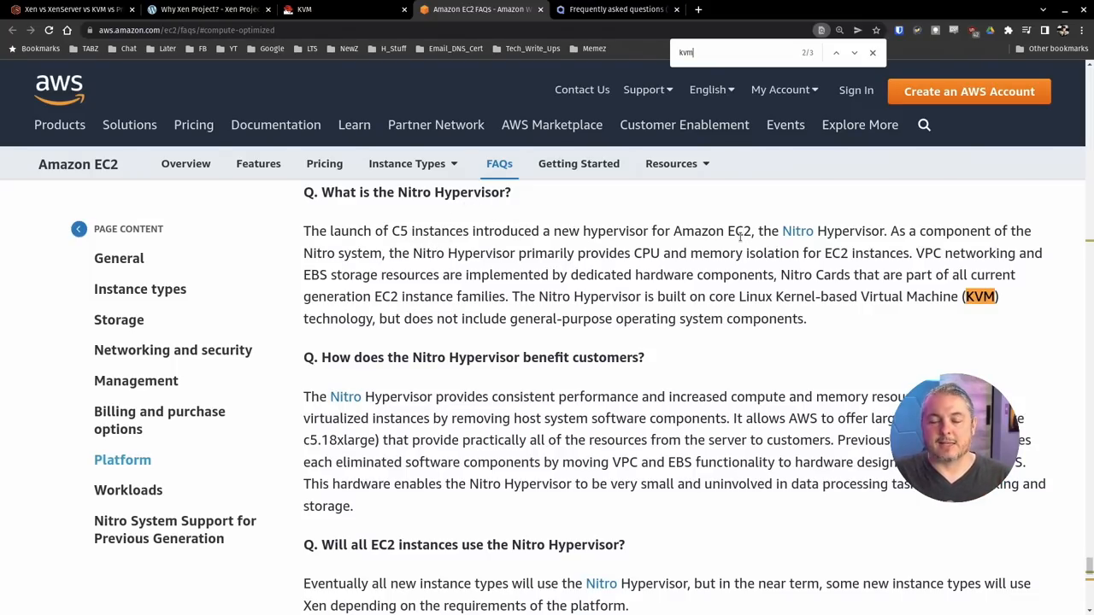
mouse_move(510, 266)
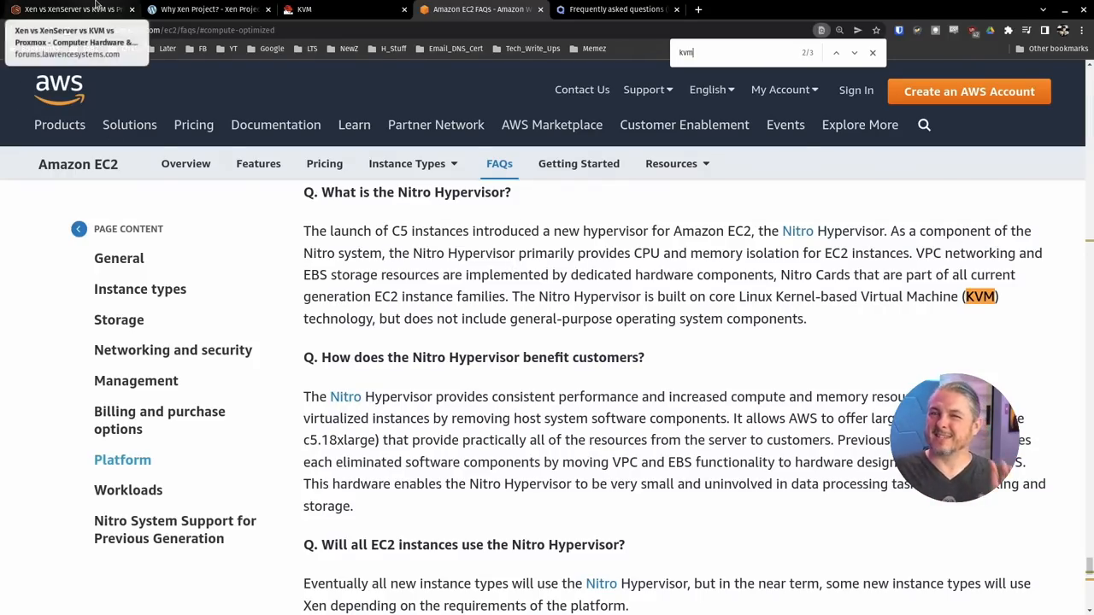
Back on the forum post, read the AWS and Nitro paragraphs down to the 'KVM success' heading.
left_click(65, 11)
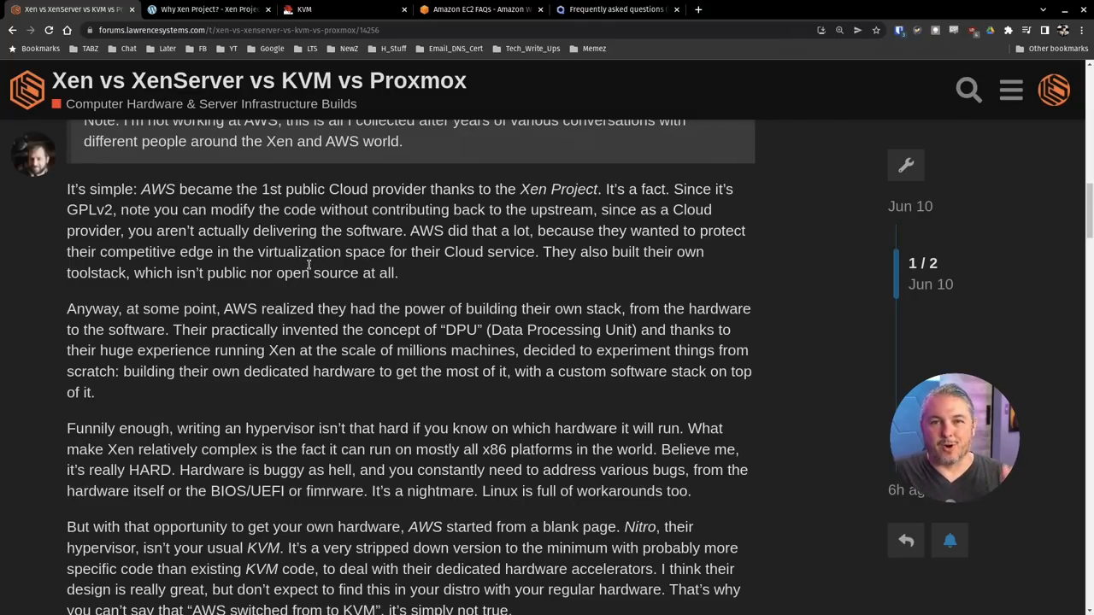
scroll("down", 3)
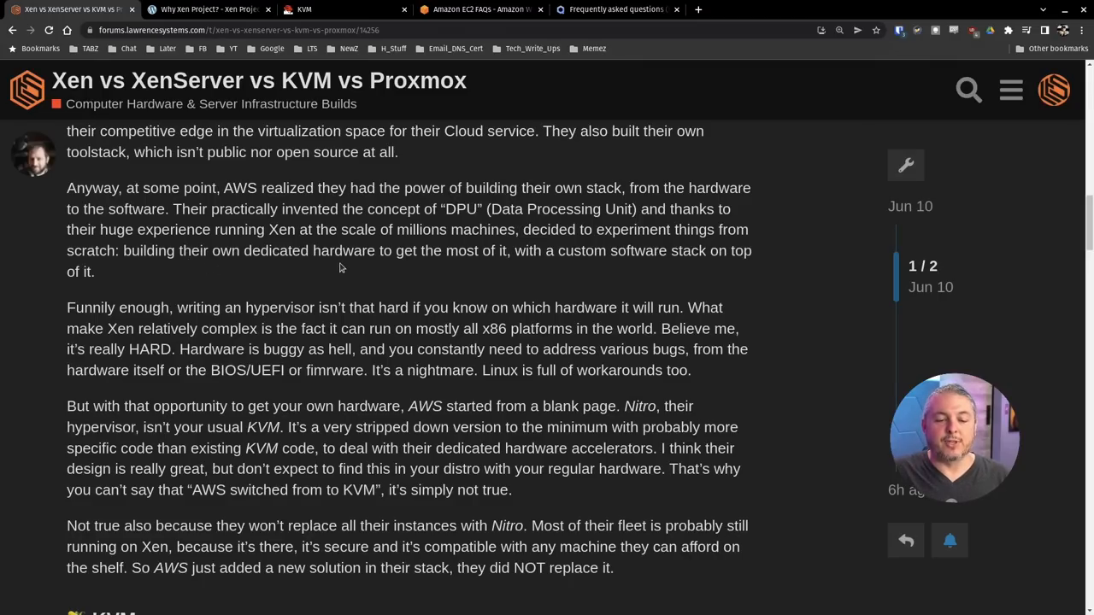
left_click_drag(221, 250, 479, 249)
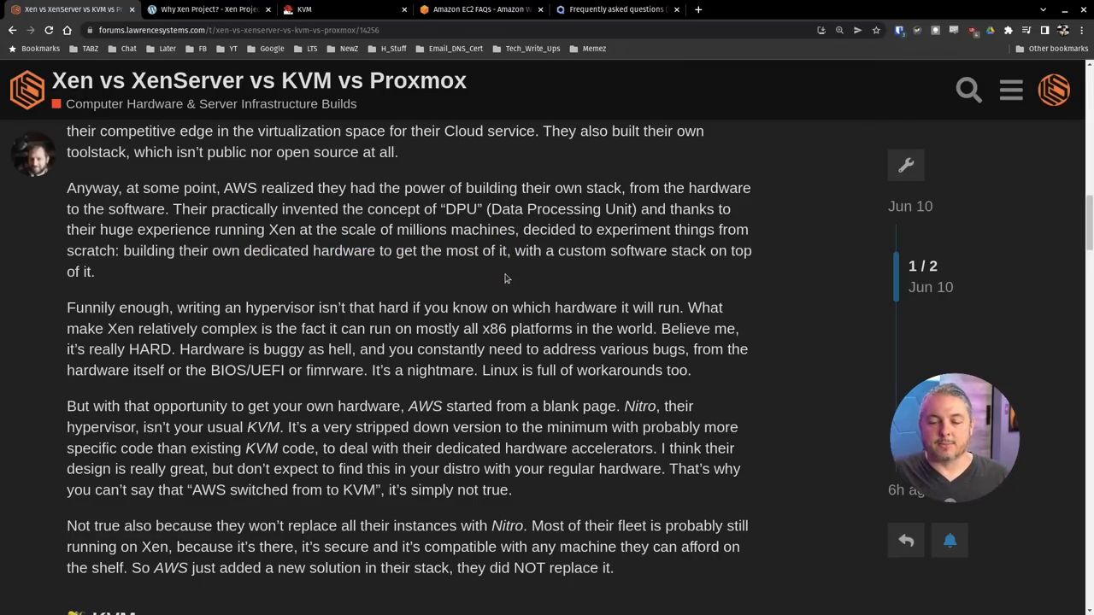
scroll("down", 3)
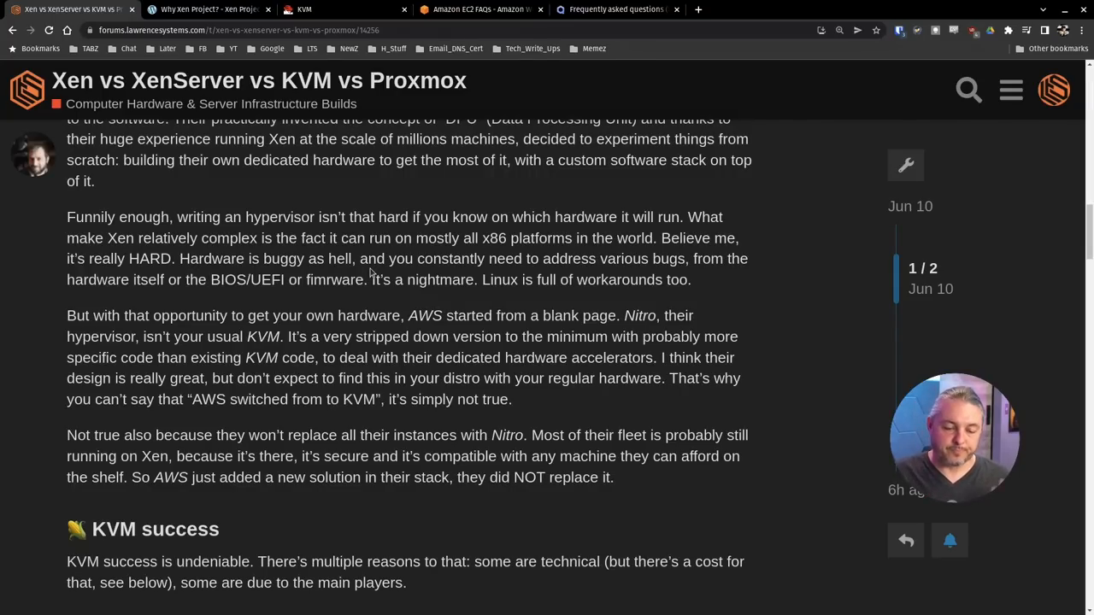
Scroll past 'KVM success' into 'The origin' section on Citrix acquiring XenSource.
scroll("down", 3)
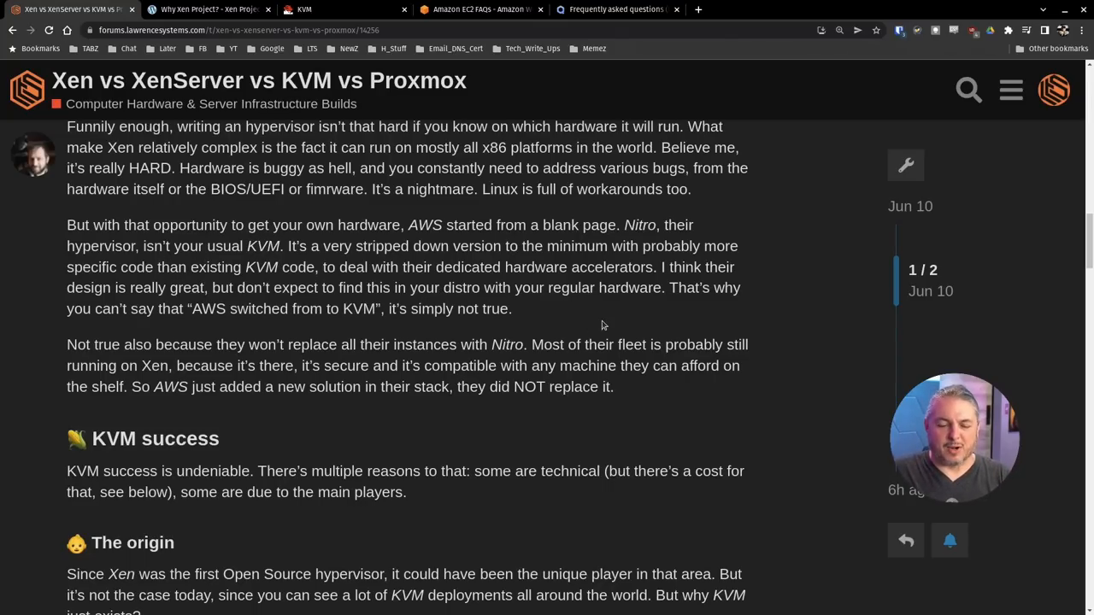
scroll("down", 3)
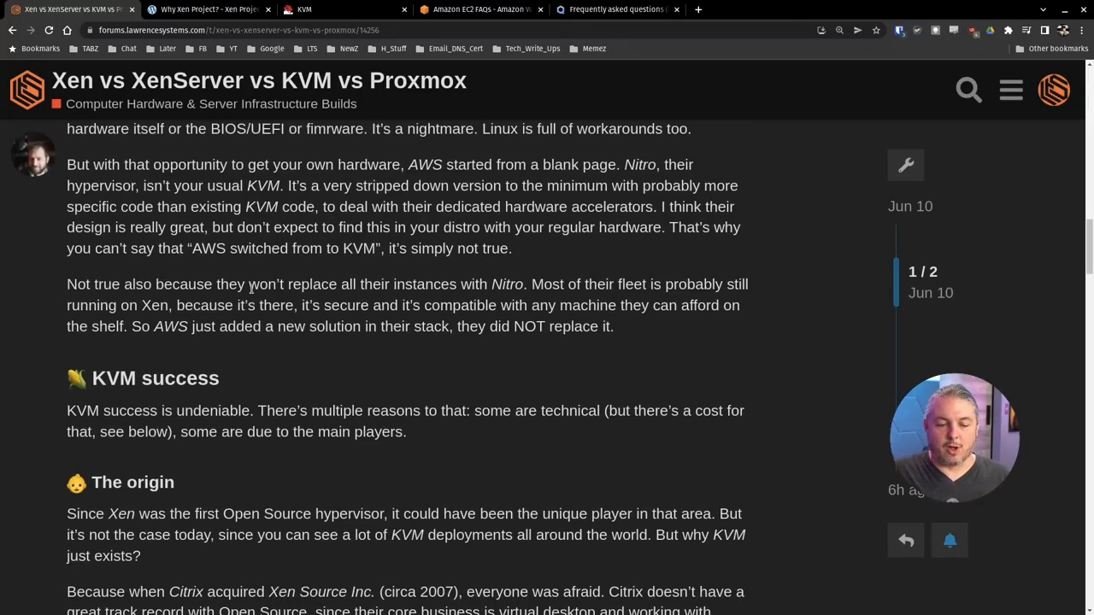
mouse_move(551, 298)
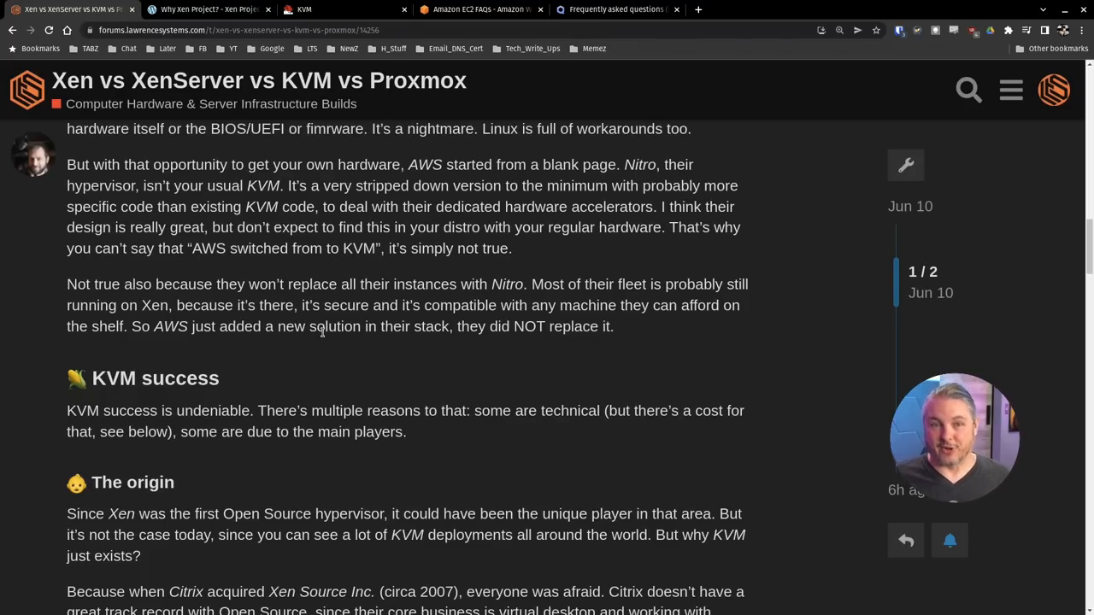
scroll("down", 3)
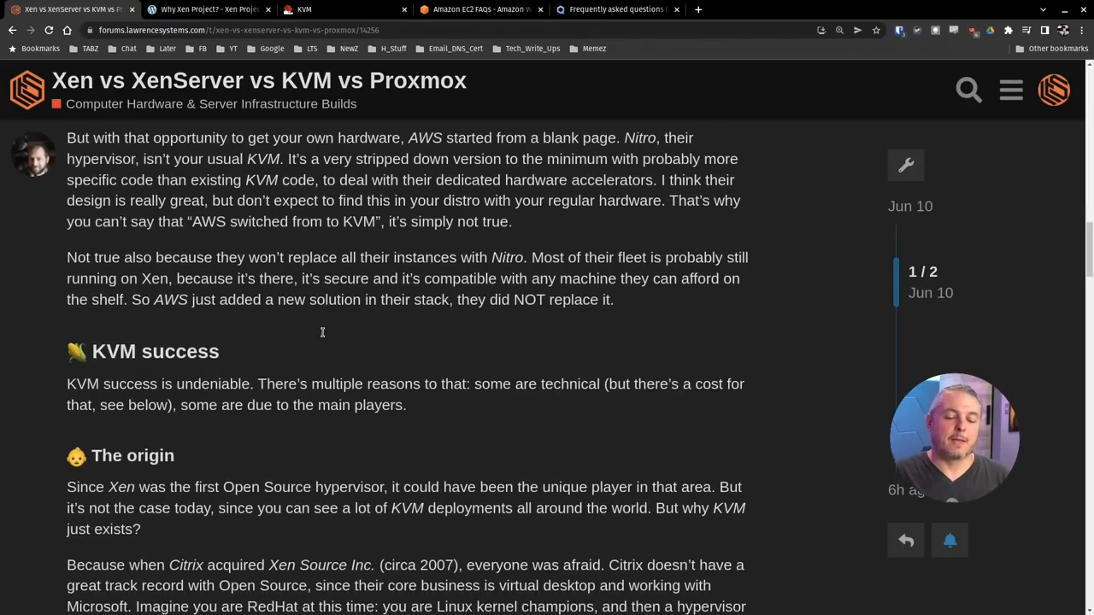
scroll("down", 3)
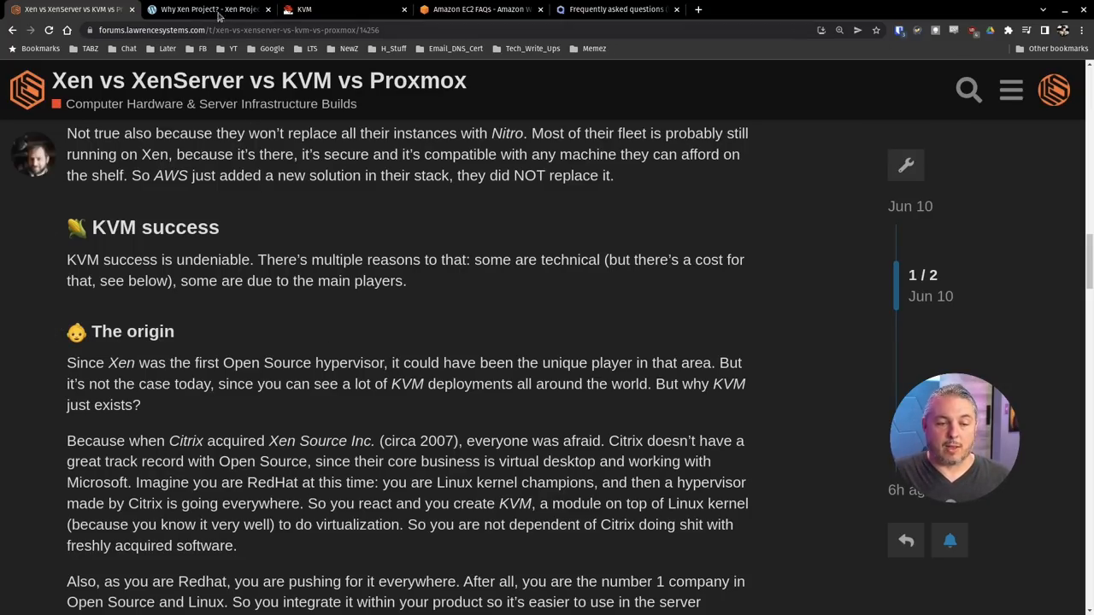
View the linux-kvm.org main page with its Kernel Virtual Machine description.
left_click(208, 10)
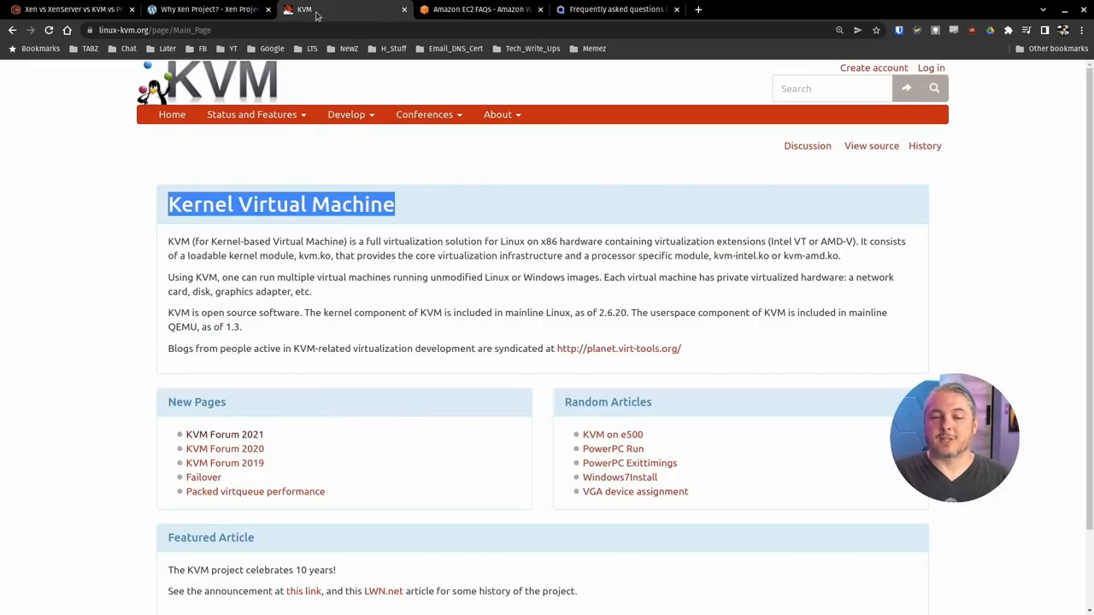
scroll("down", 3)
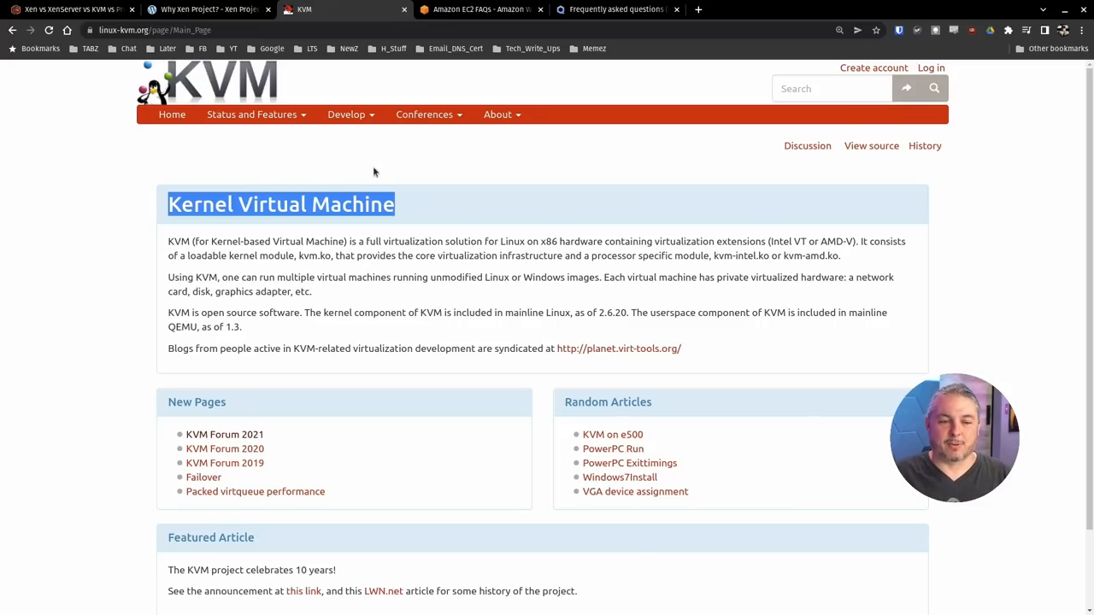
mouse_move(348, 92)
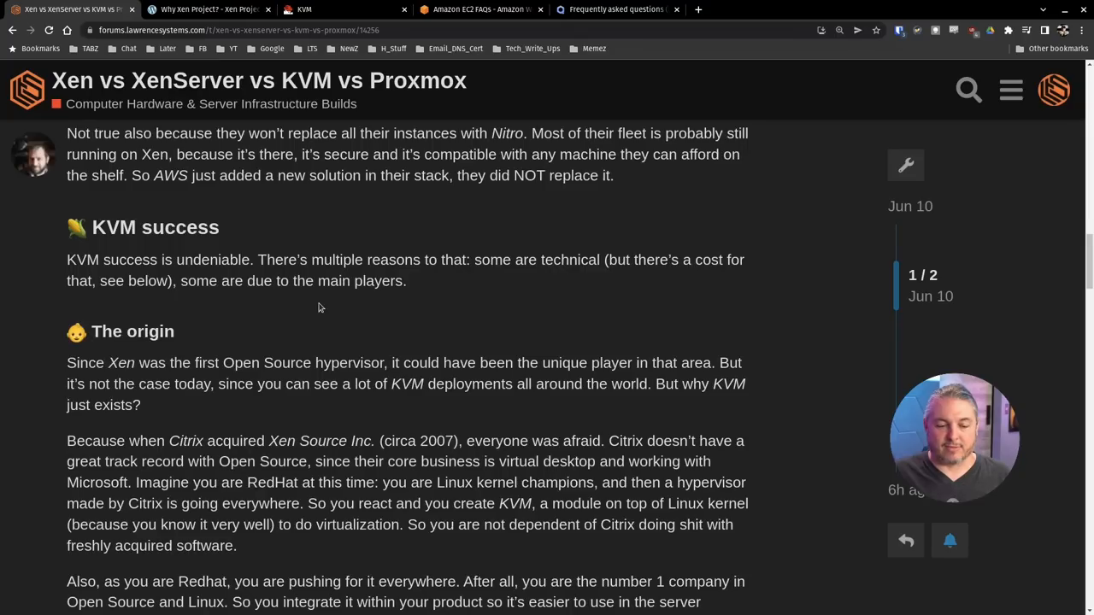
Scroll past 'The origin' through the 'Technical aspects' paragraphs toward 'Other considerations'.
scroll("down", 3)
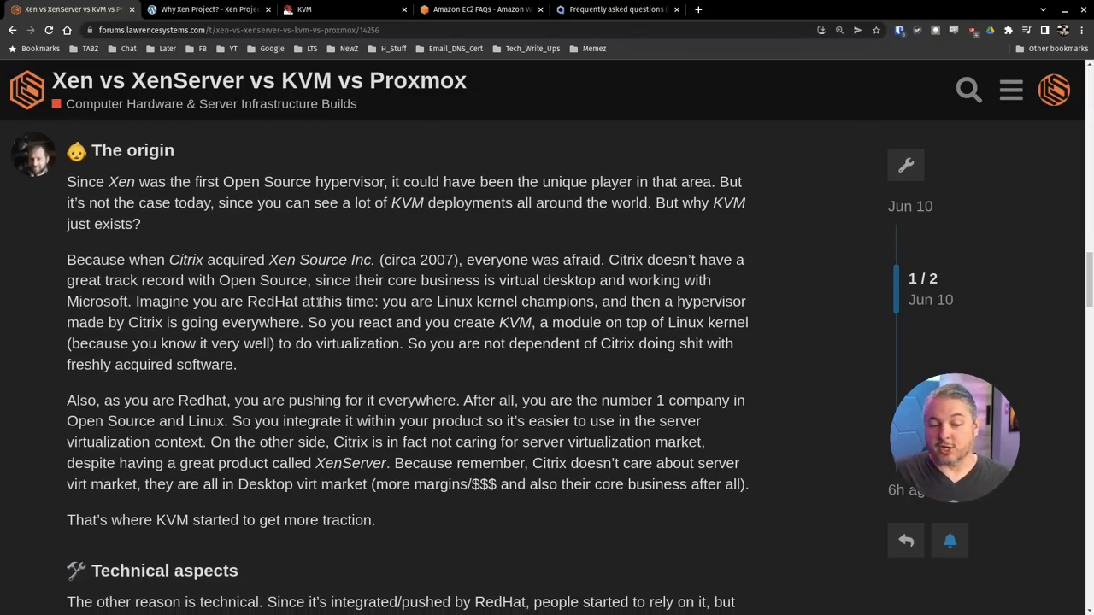
scroll("down", 3)
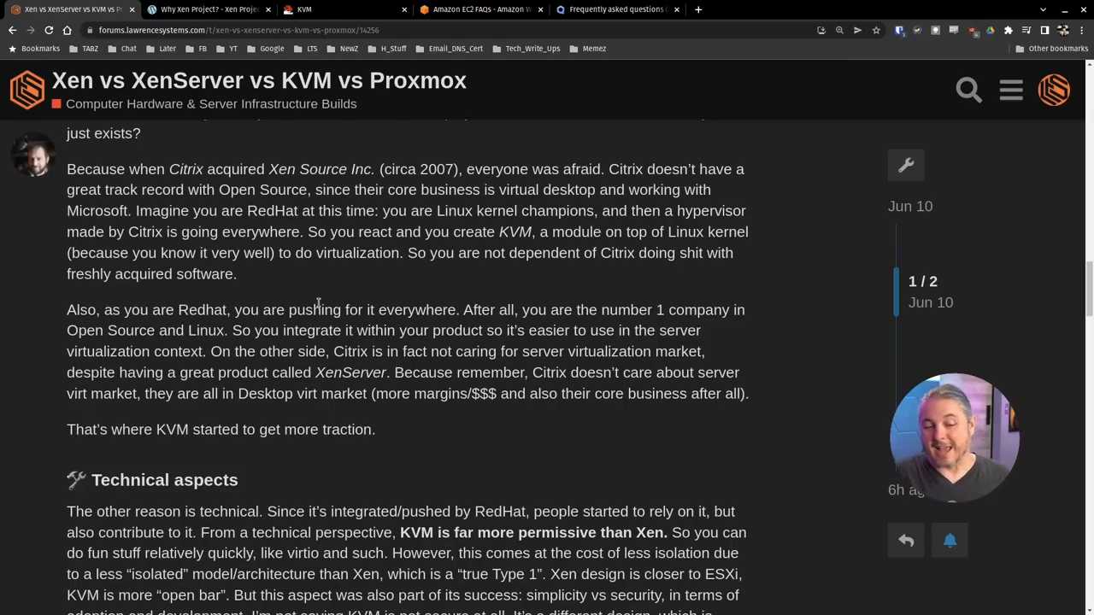
scroll("down", 3)
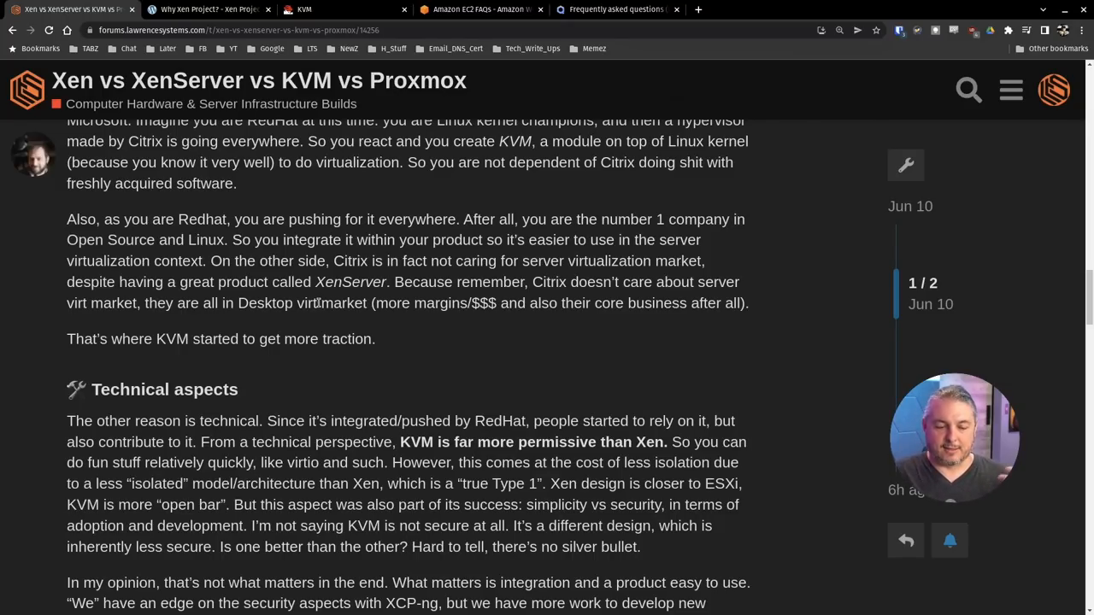
scroll("down", 3)
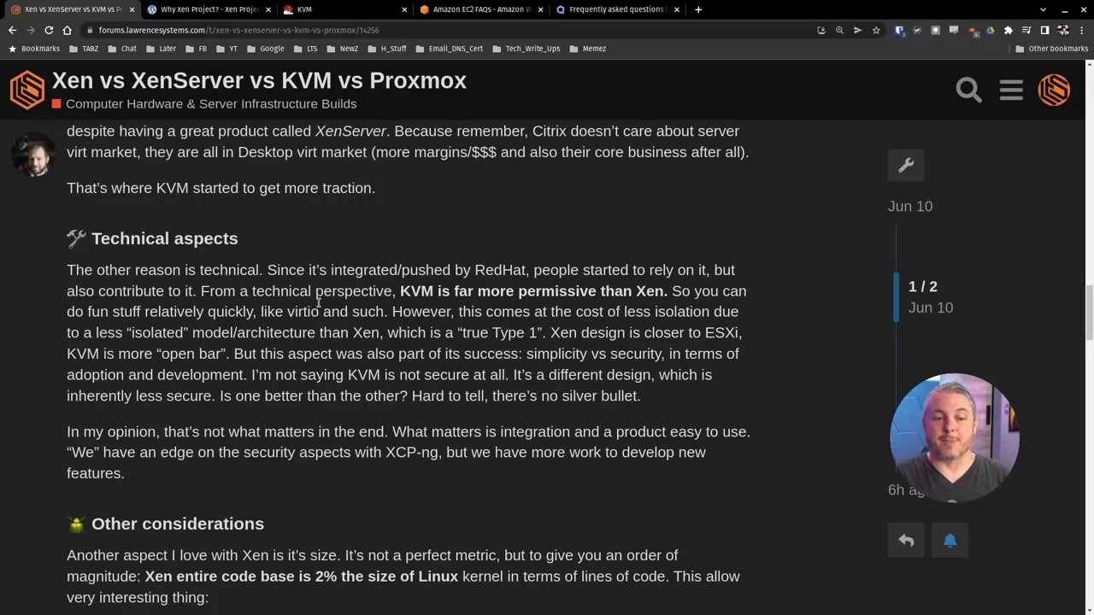
Bring the 'Other considerations' bullet list on Xen's small code base into view.
scroll("down", 3)
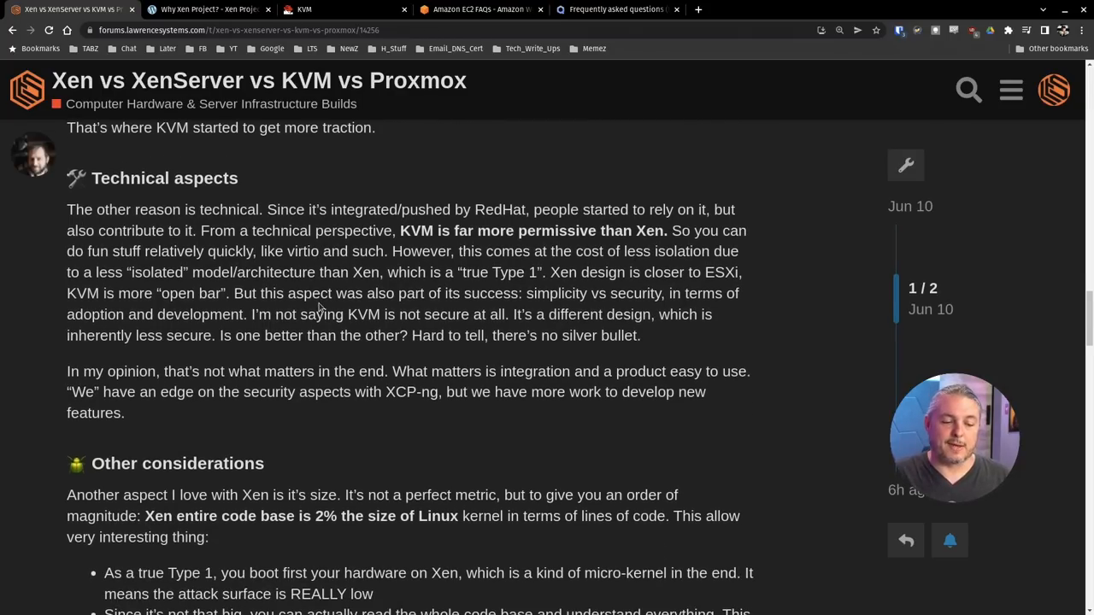
scroll("down", 3)
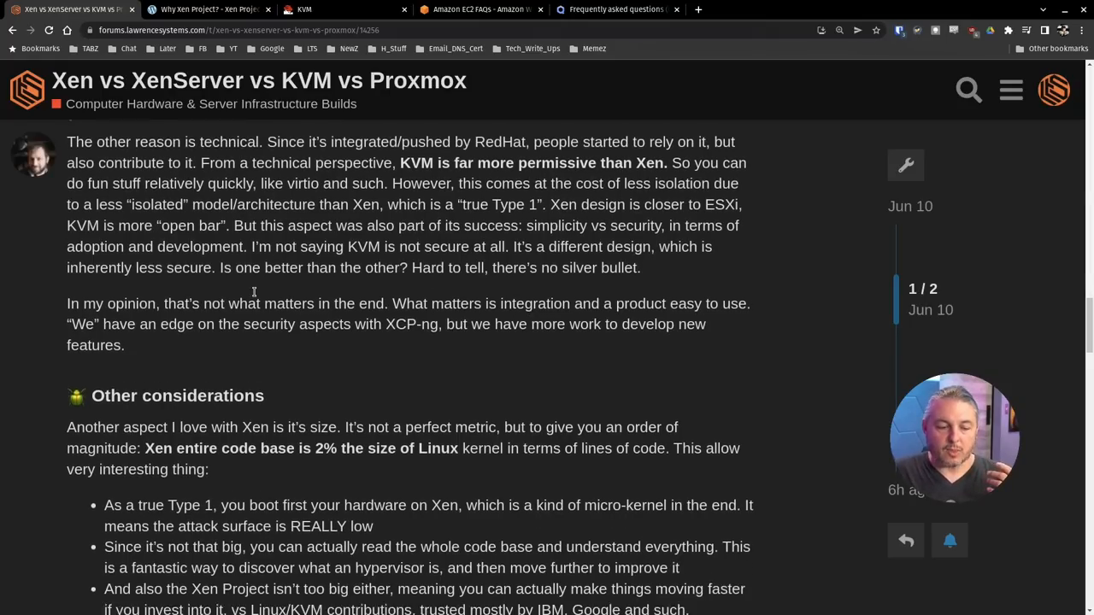
scroll("down", 3)
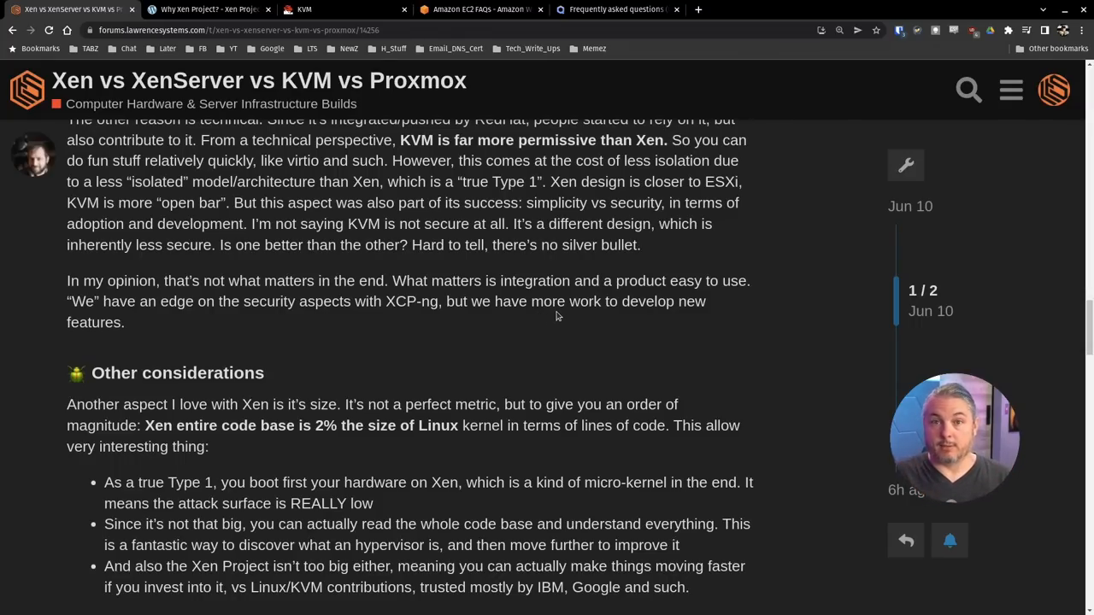
Highlight the 'Xen is 2% of Linux' claim and the IBM/Google KVM-contributions line while reading down.
scroll("down", 3)
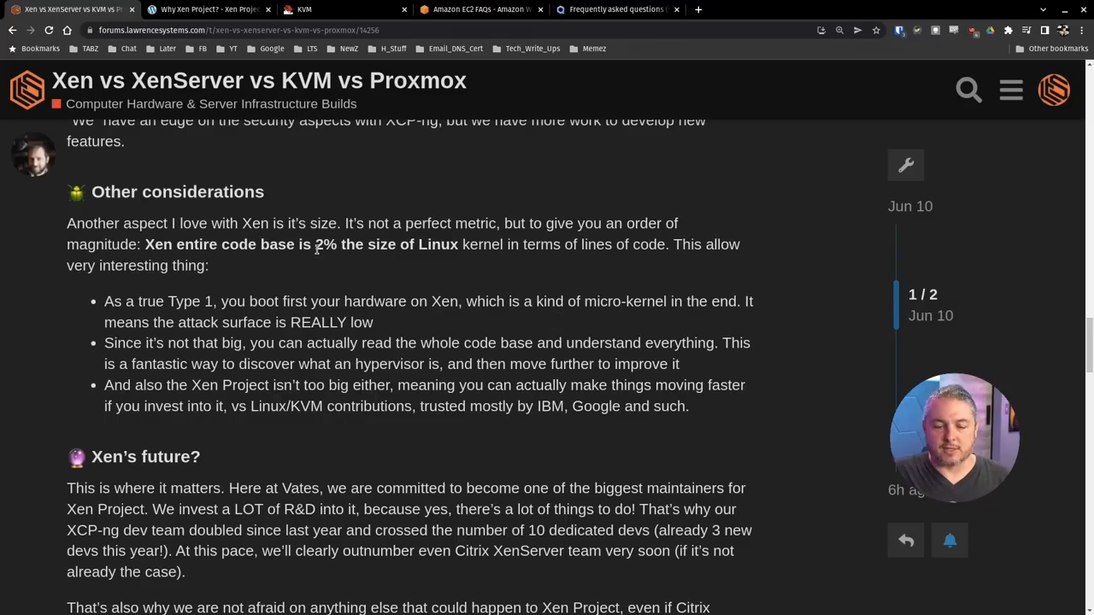
left_click_drag(314, 244, 209, 265)
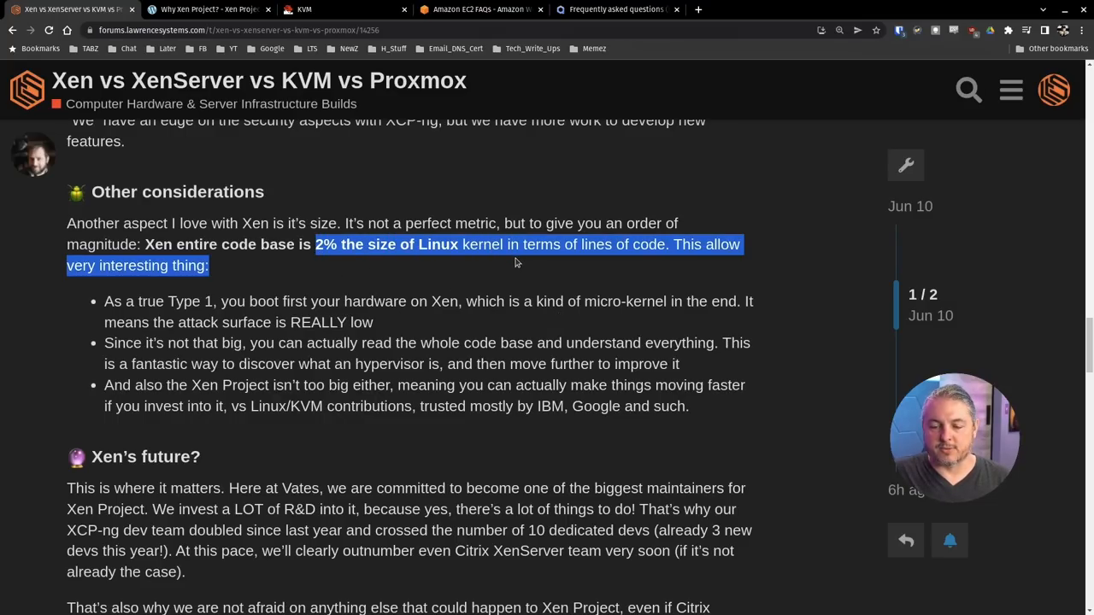
scroll("down", 3)
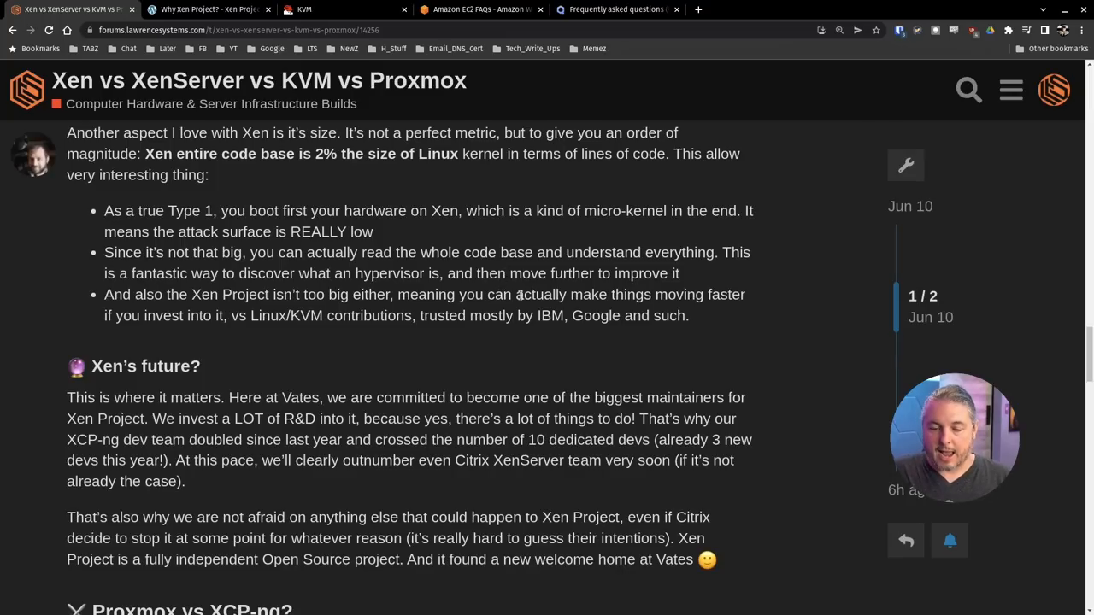
mouse_move(99, 321)
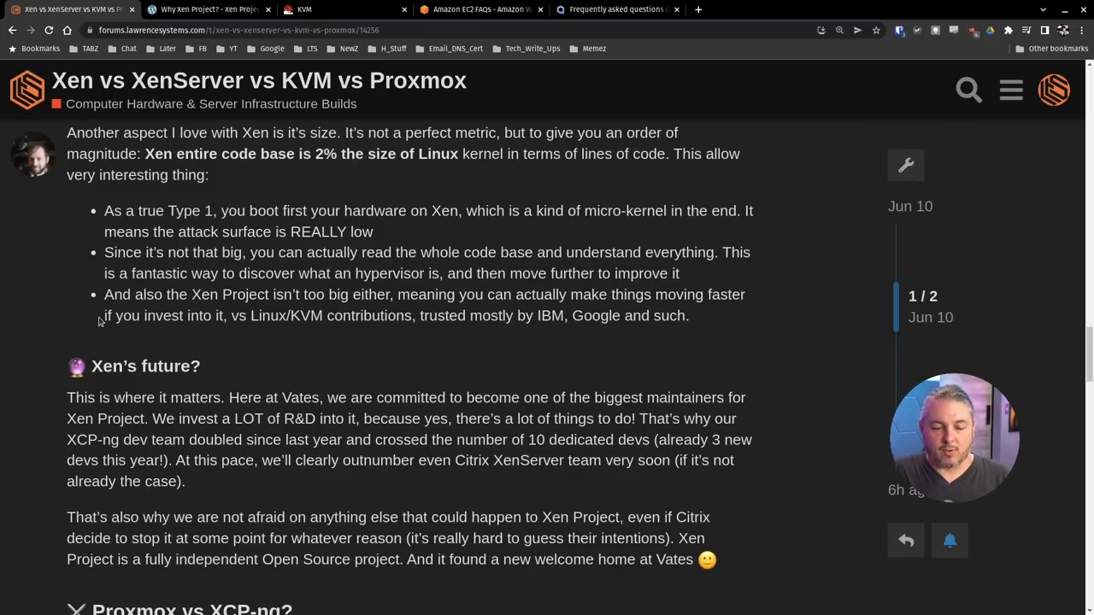
left_click_drag(103, 314, 522, 314)
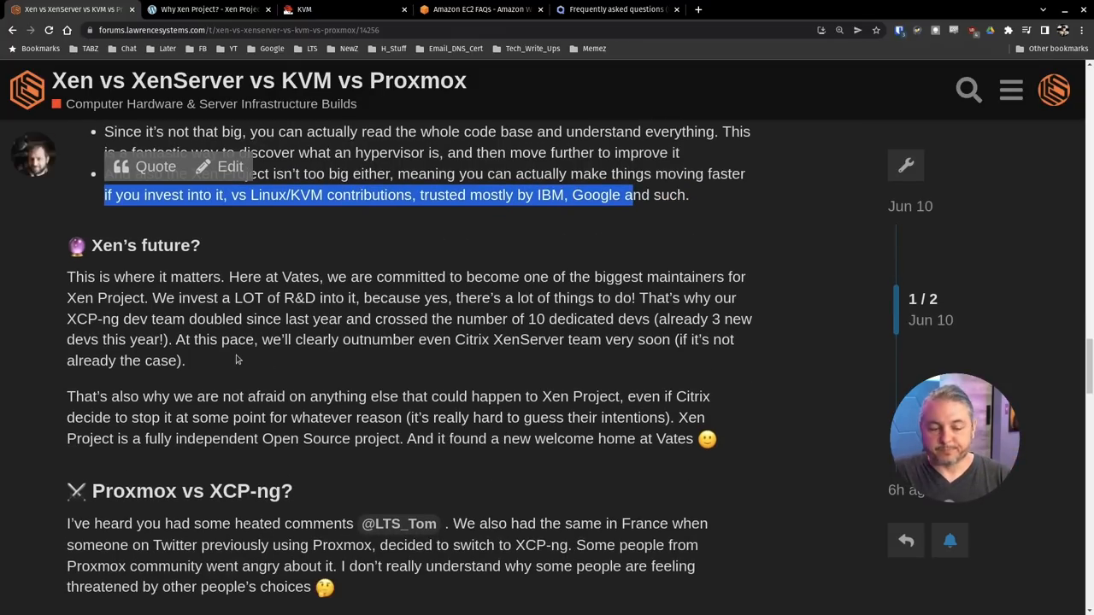
Scroll past Xen's future? until the 'Proxmox vs XCP-ng?' heading and opening paragraphs appear.
scroll("down", 3)
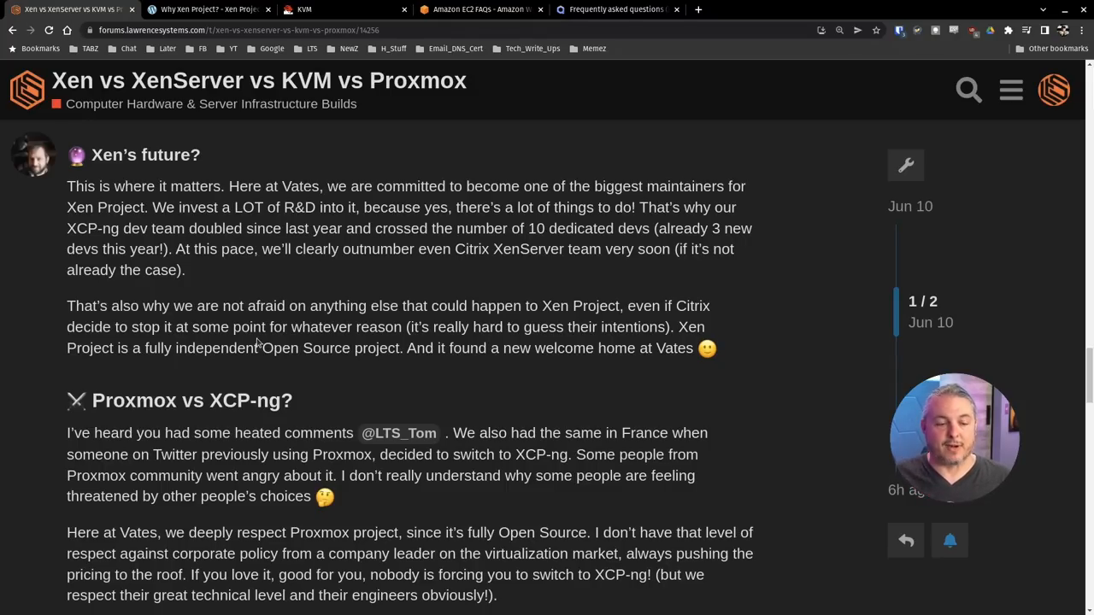
scroll("down", 3)
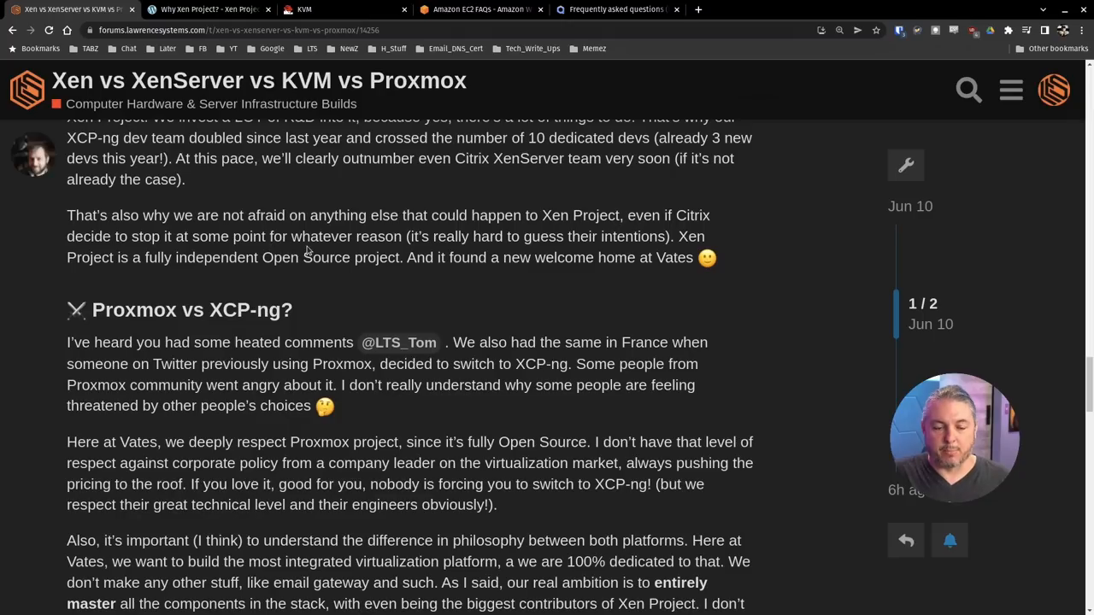
mouse_move(446, 289)
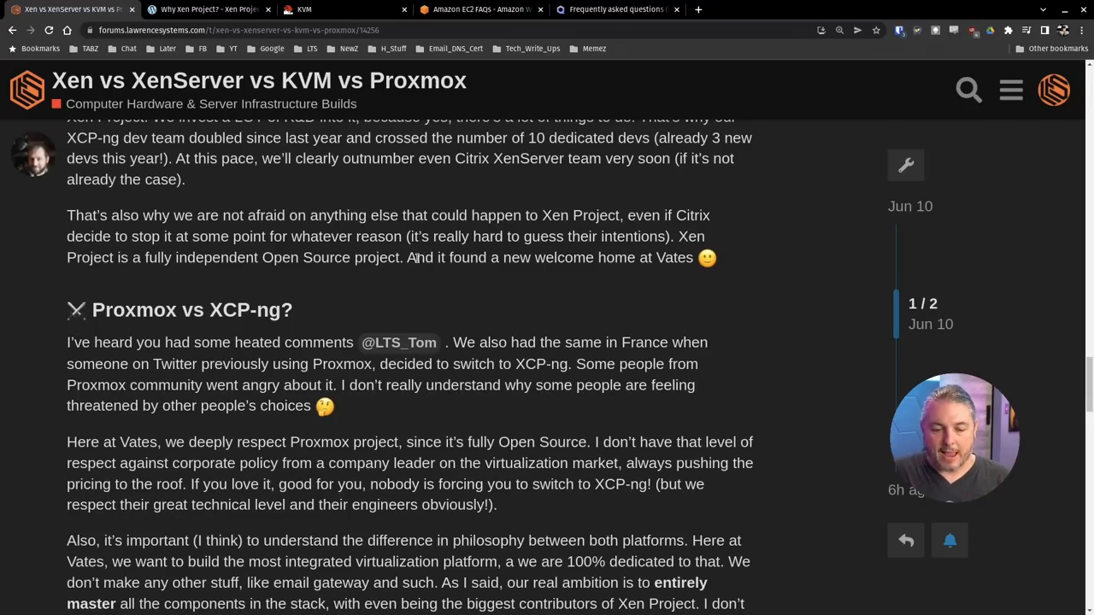
Highlight 'And it found a new welcome home at Vates', then scroll so 'Proxmox vs XCP-ng?' heads the page.
left_click_drag(407, 256, 694, 257)
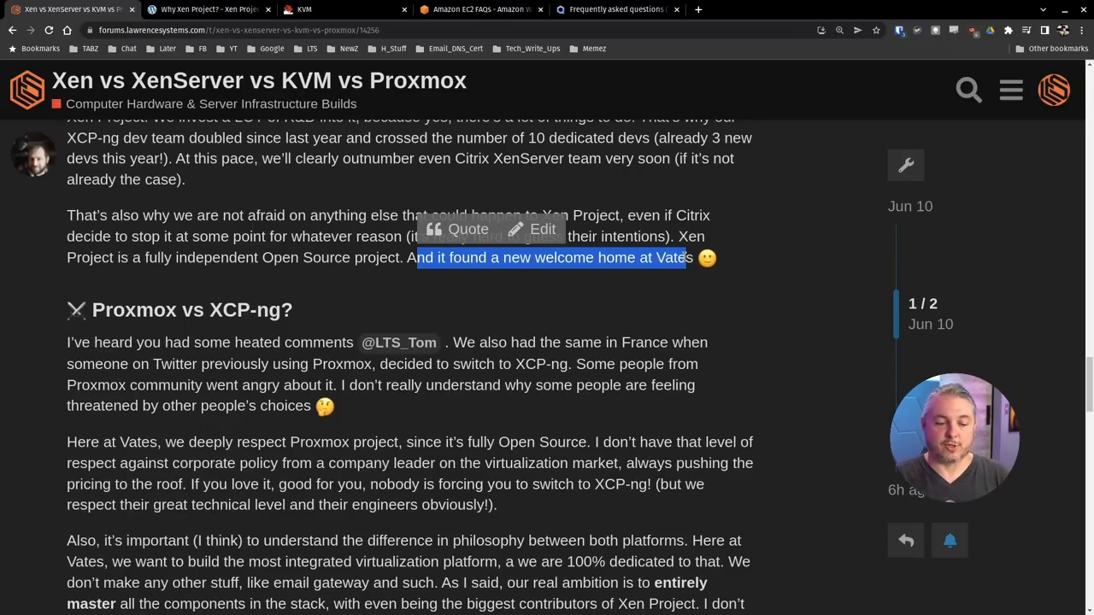
scroll("down", 3)
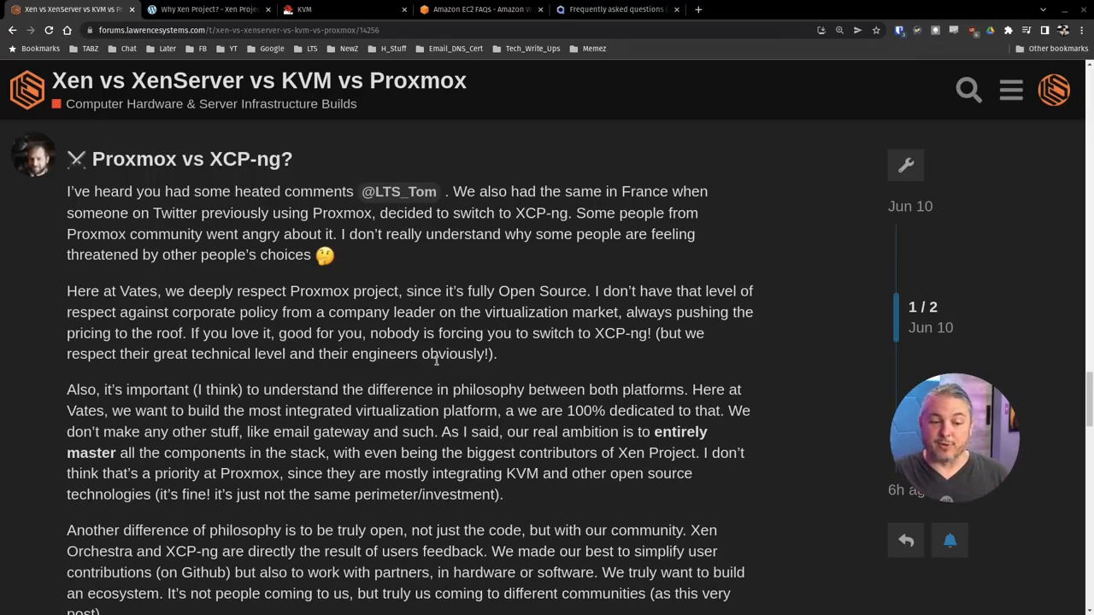
scroll("down", 3)
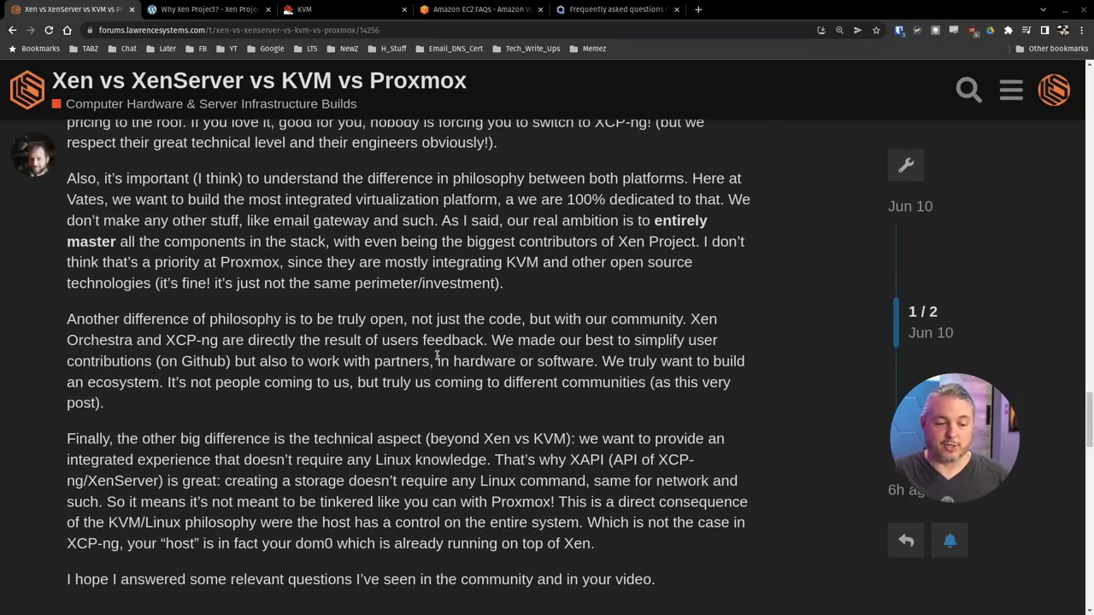
scroll("down", 3)
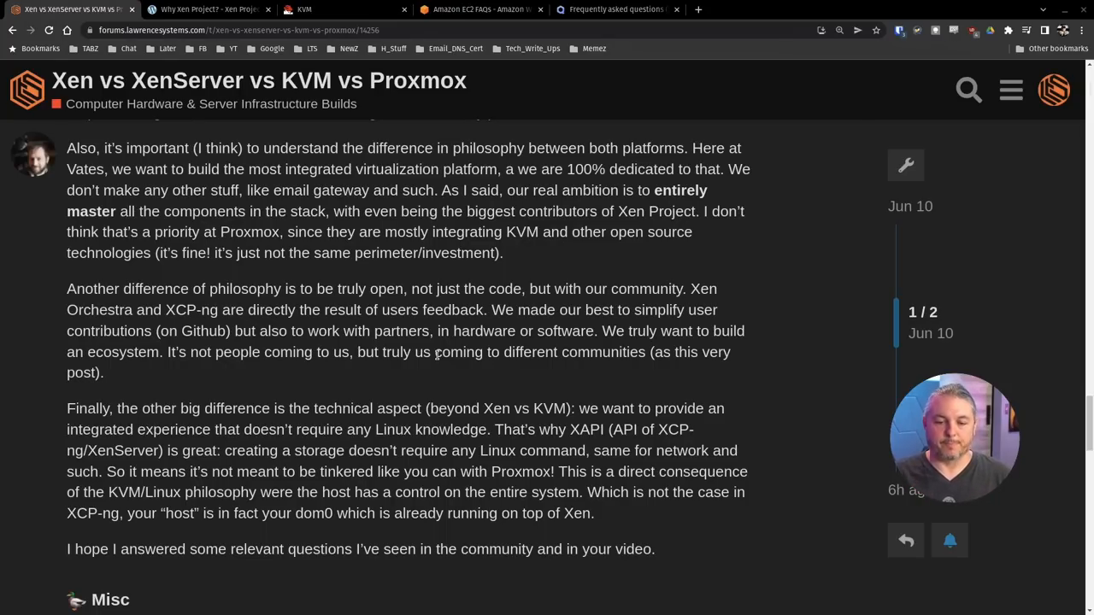
scroll("down", 3)
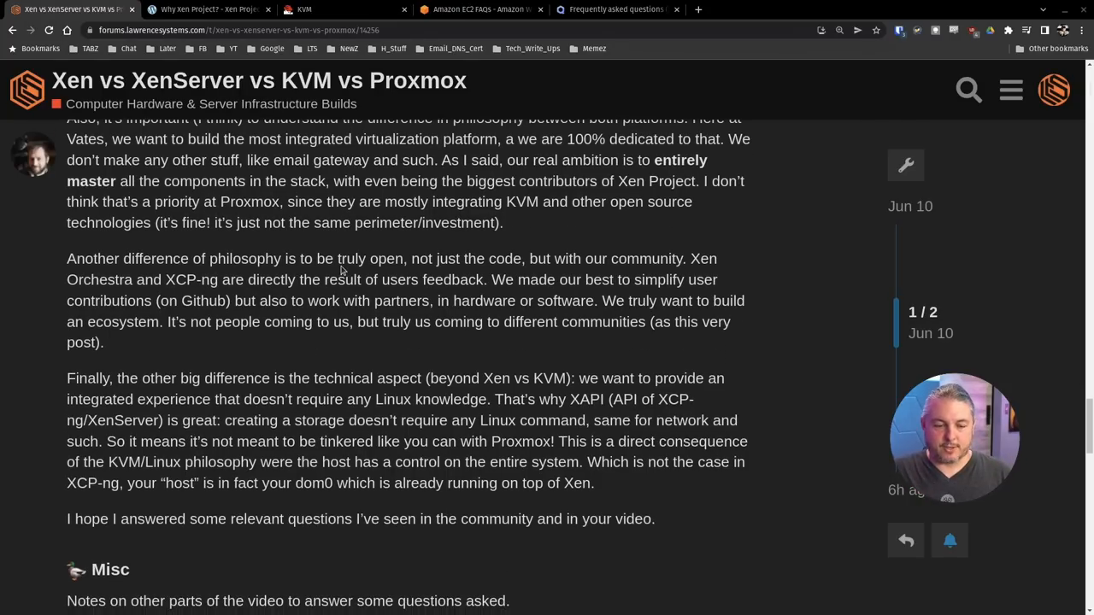
scroll("down", 3)
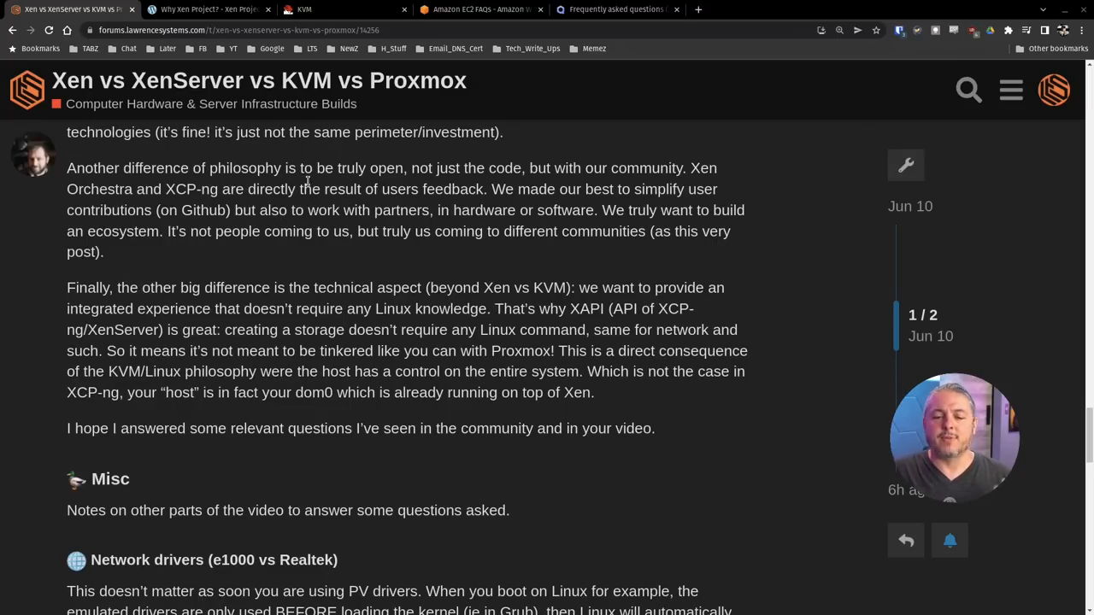
left_click_drag(246, 188, 513, 188)
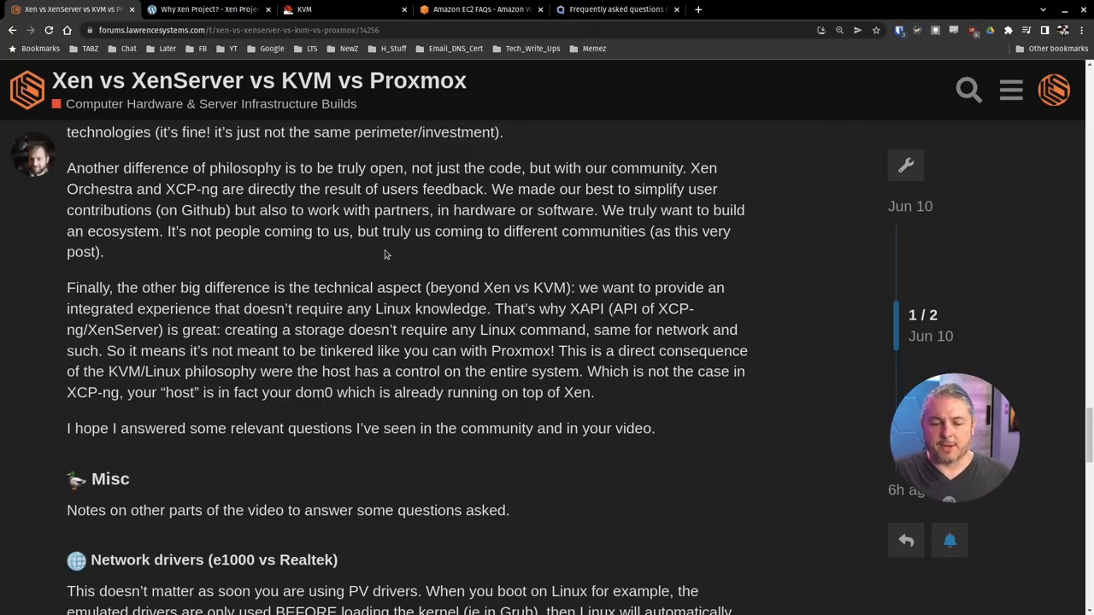
mouse_move(523, 250)
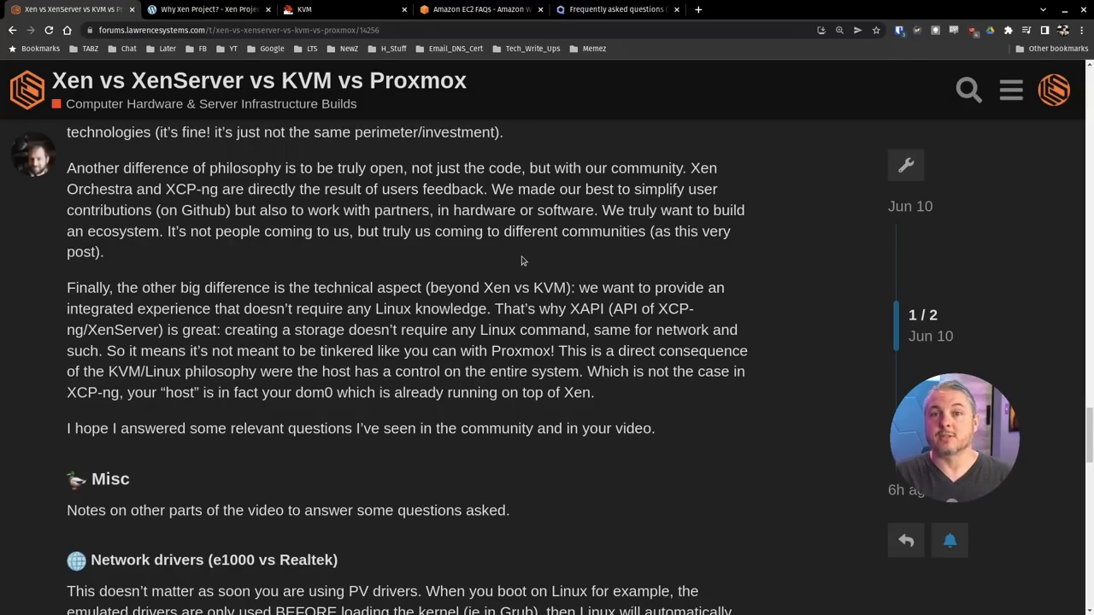
Scroll past Misc through Network drivers and Diff between CPUs models to the post's end and reply stats.
scroll("down", 3)
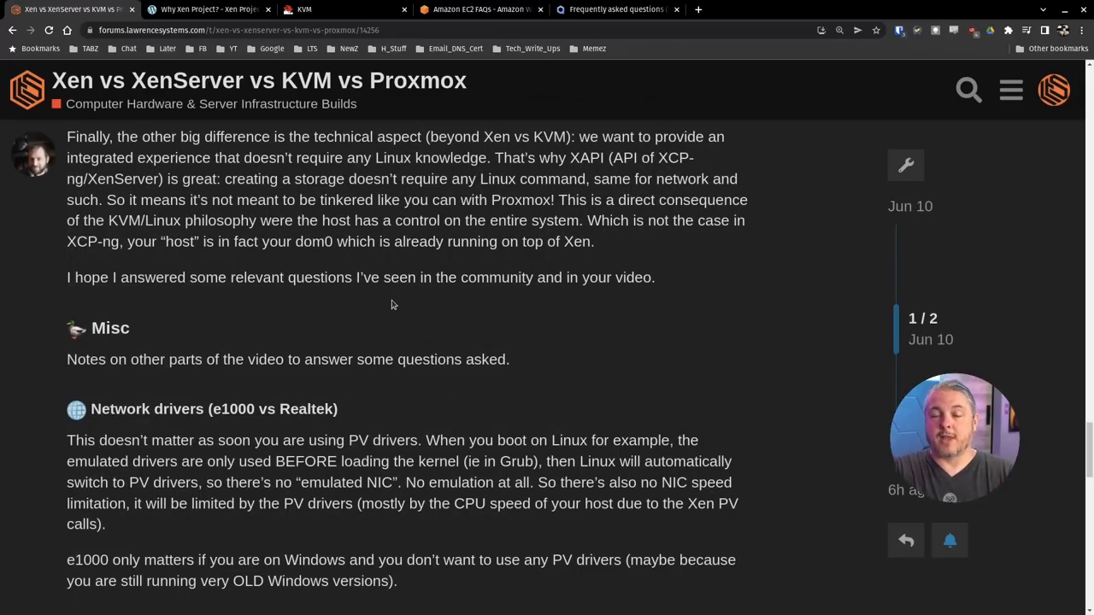
scroll("down", 3)
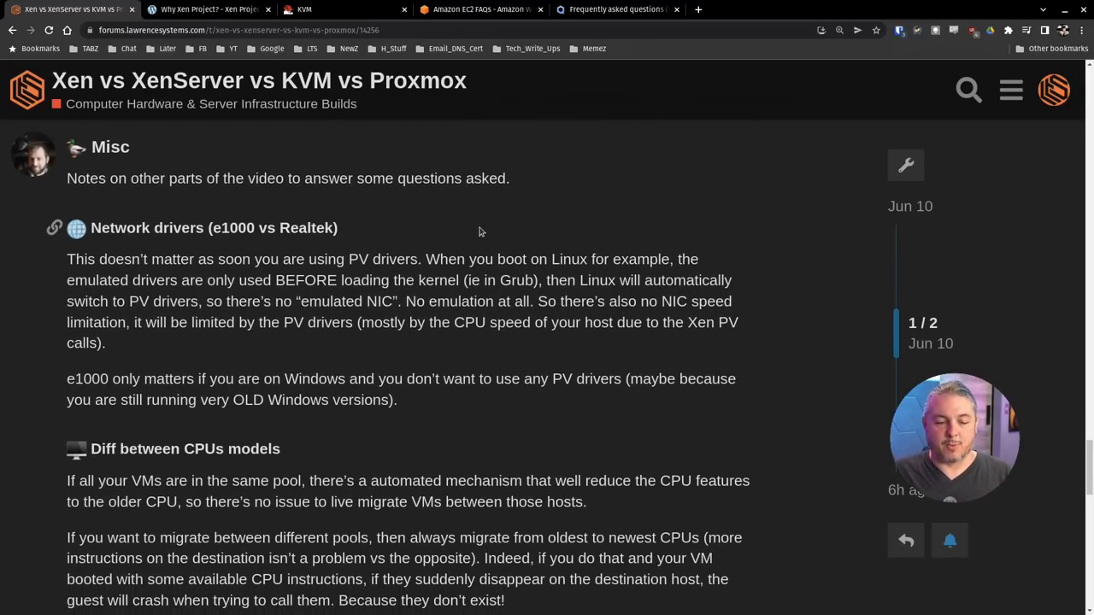
scroll("down", 3)
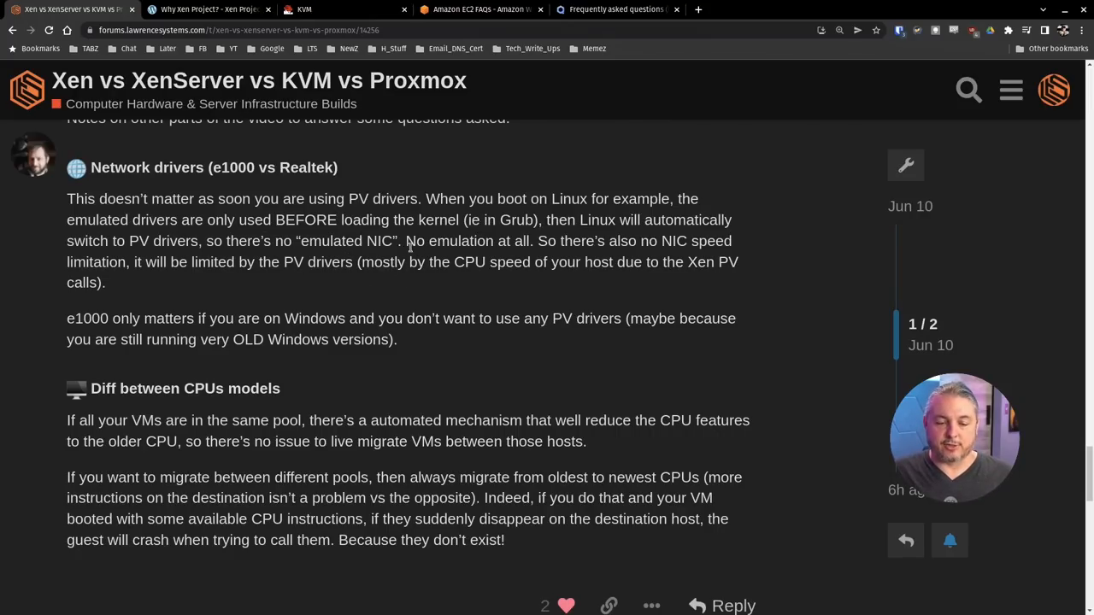
mouse_move(437, 304)
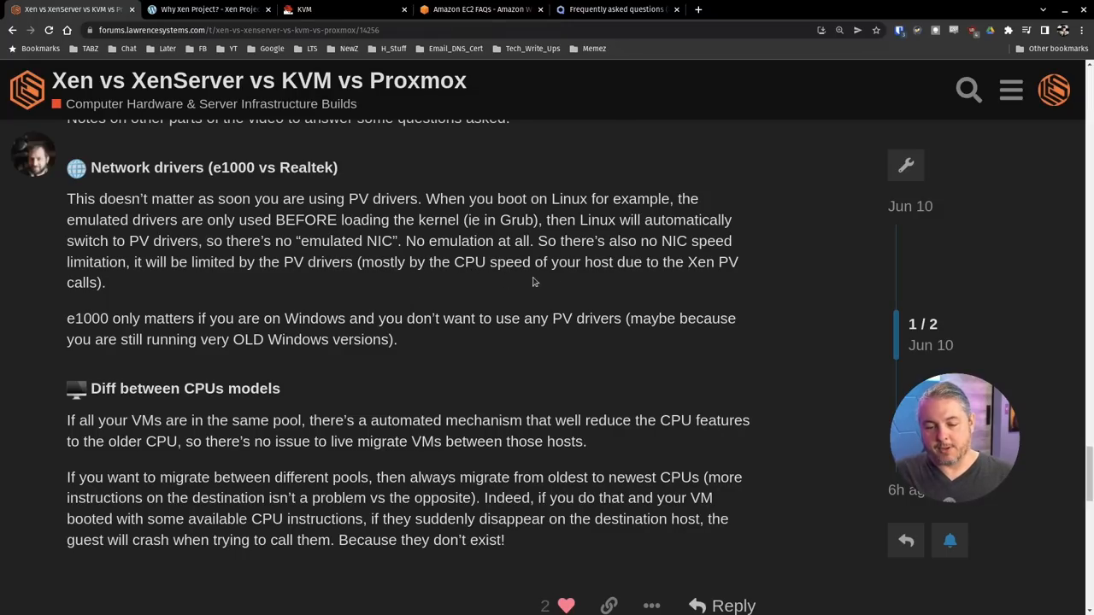
scroll("down", 3)
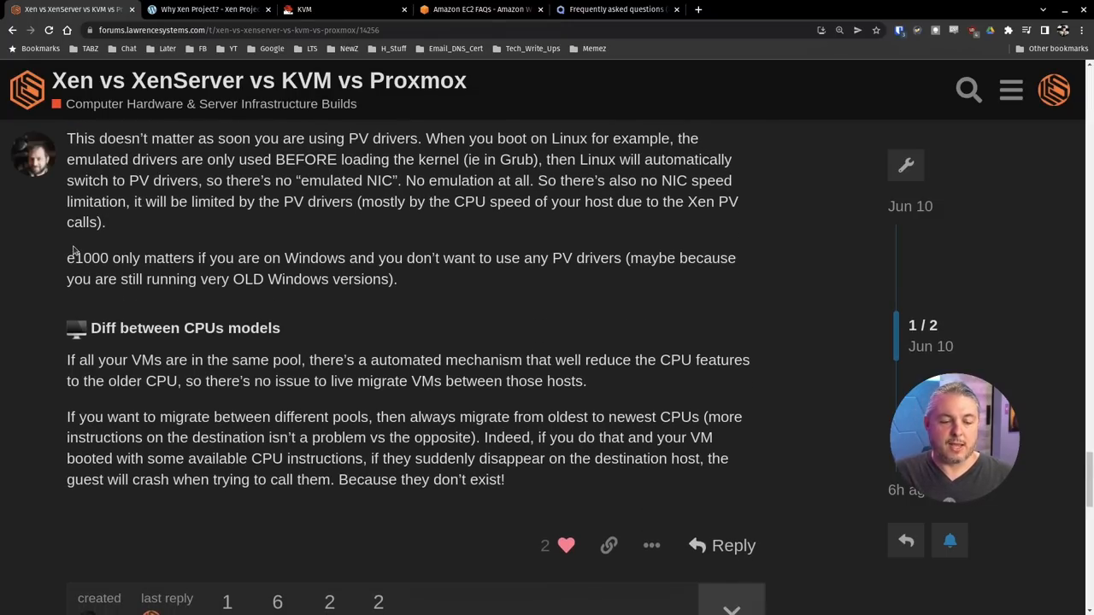
mouse_move(452, 277)
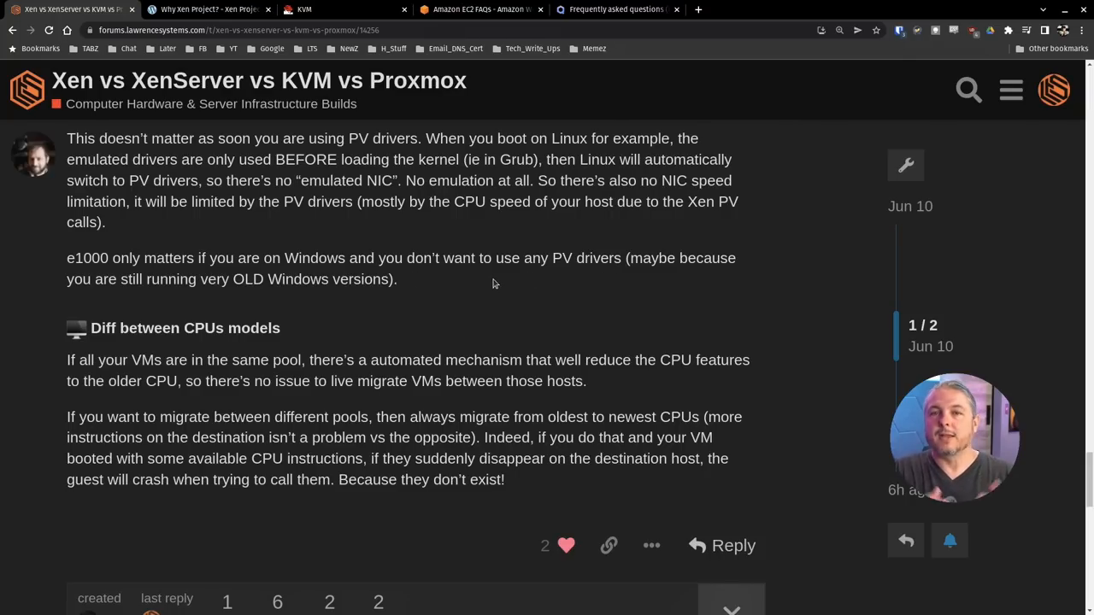
scroll("down", 3)
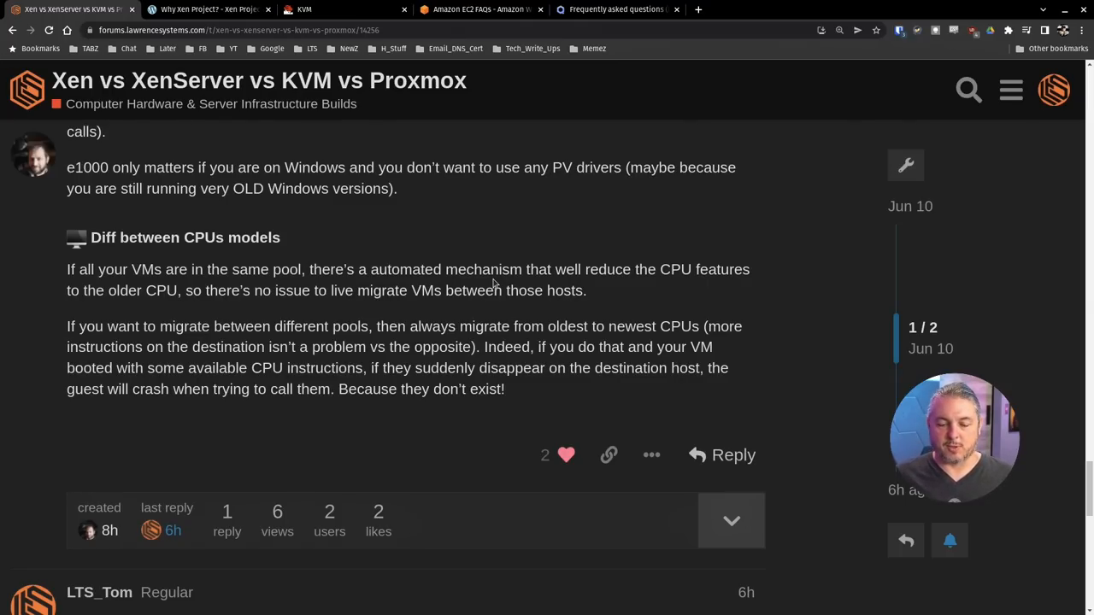
mouse_move(554, 325)
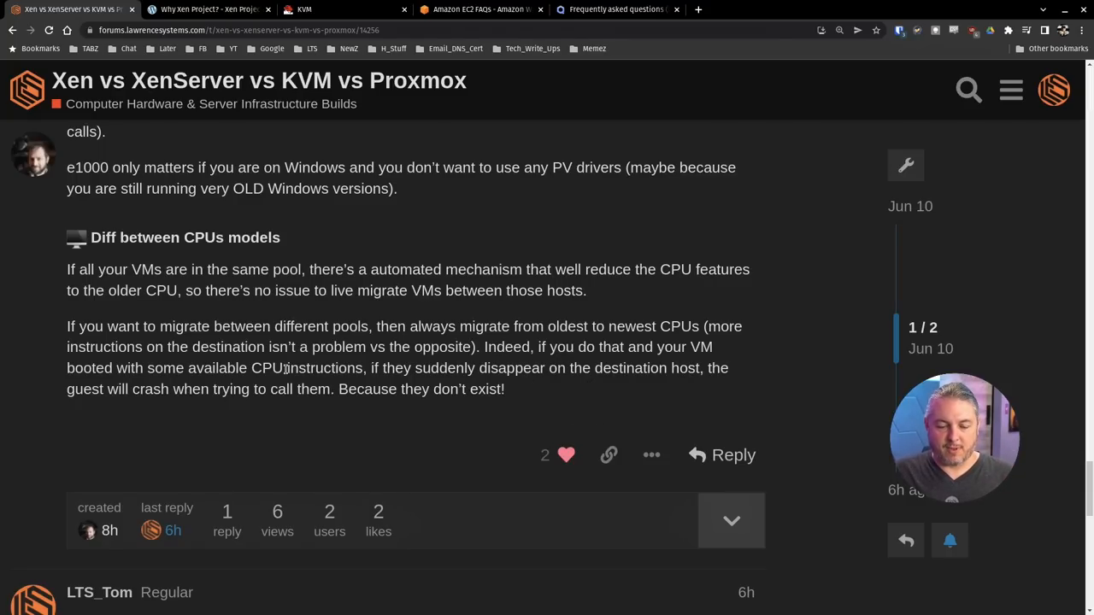
mouse_move(588, 400)
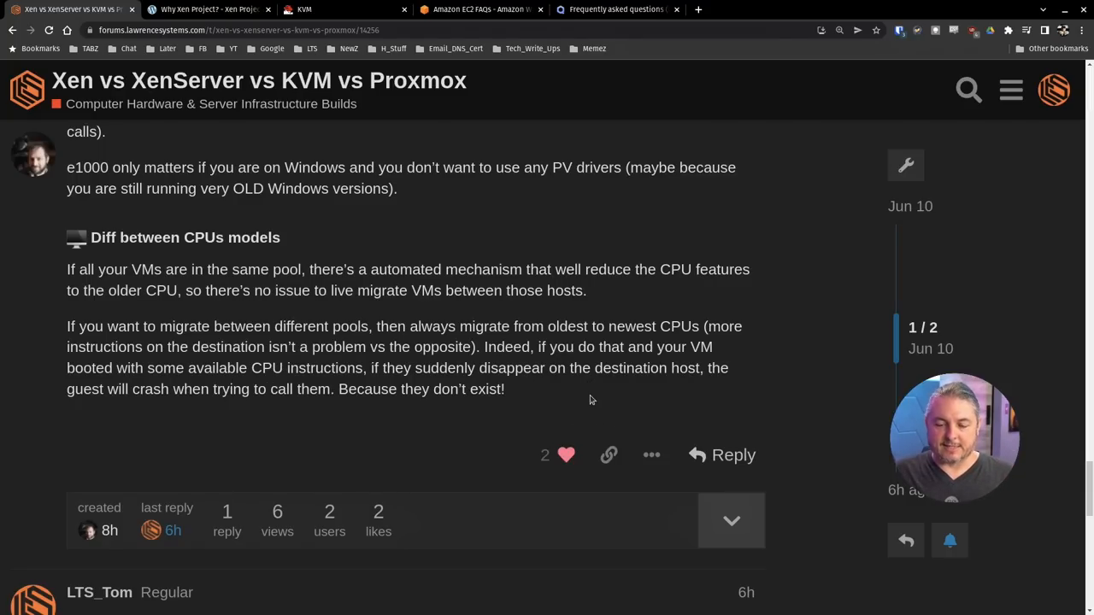
mouse_move(441, 415)
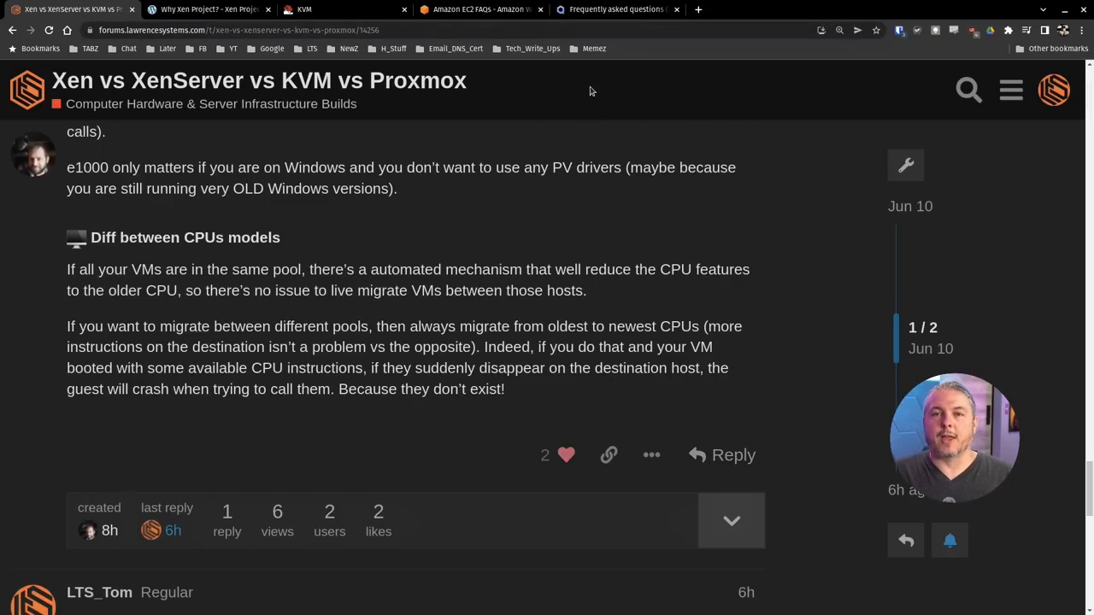
left_click(615, 10)
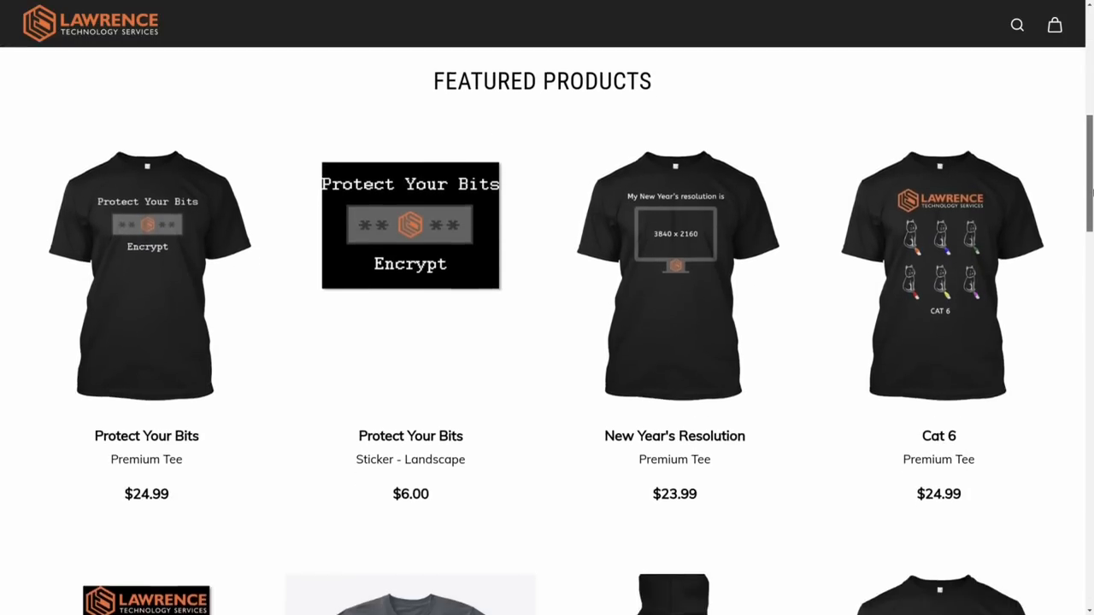
View the Cat 6 (No Logo) tee product, then show the DNS Malware Filtering Compared post down to its bash script.
scroll("down", 3)
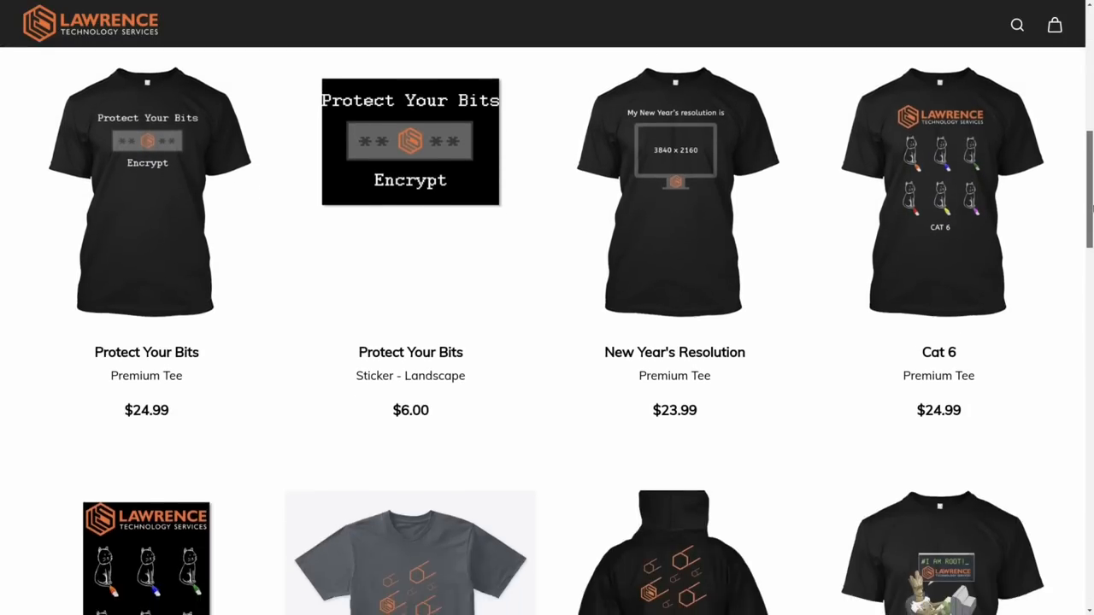
left_click(938, 191)
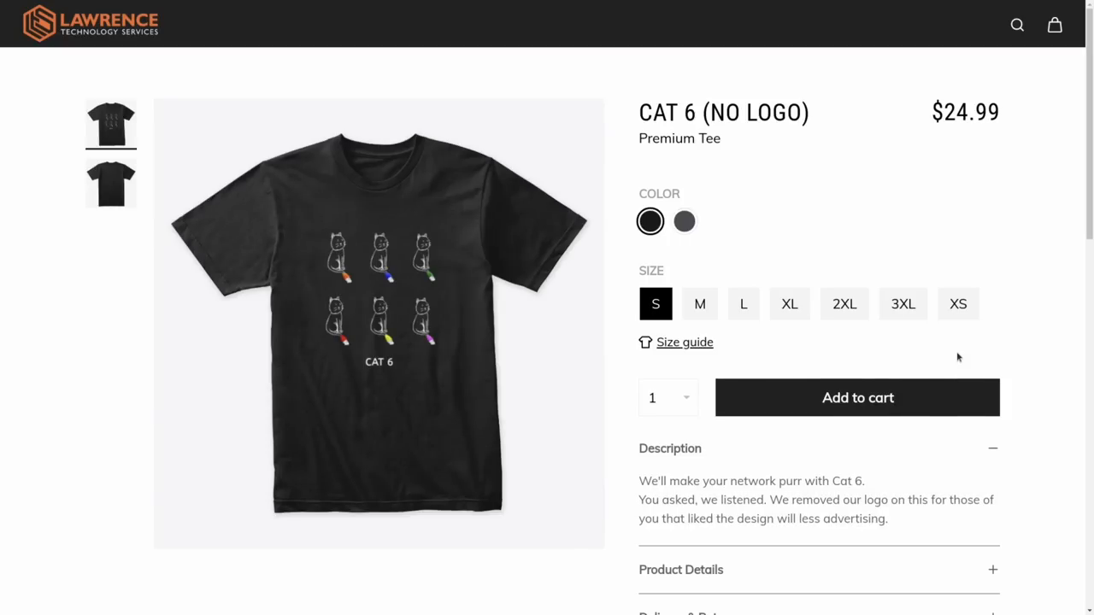
left_click(1015, 23)
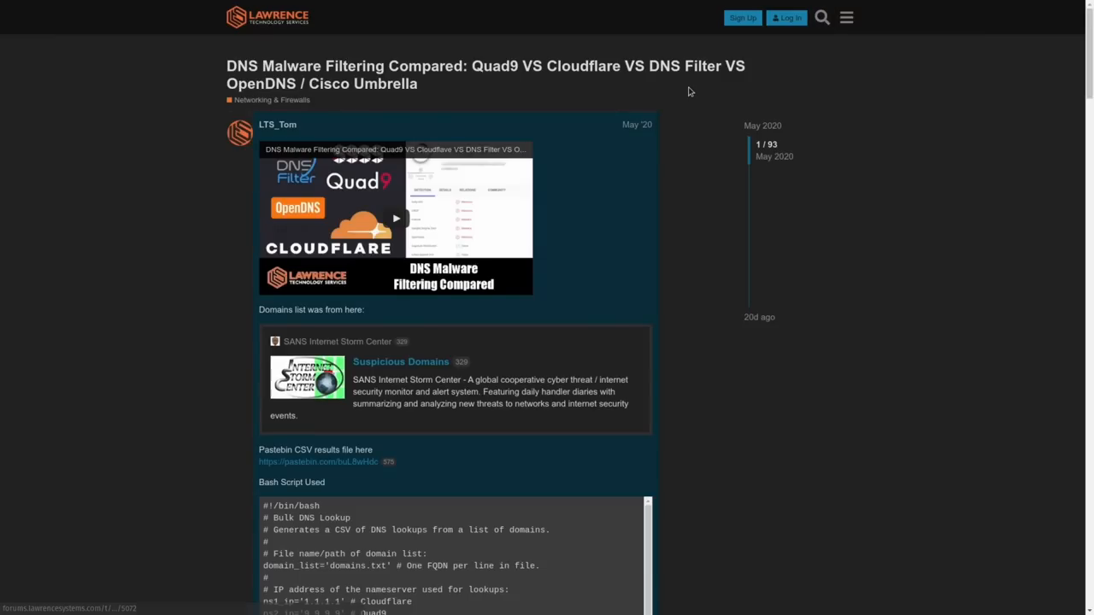
scroll("down", 3)
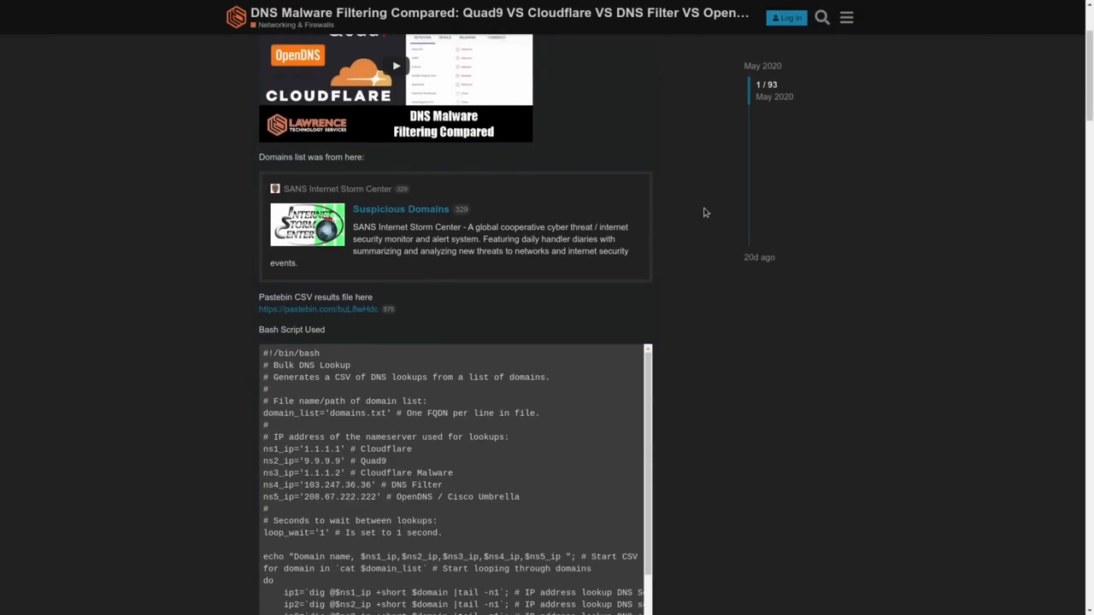